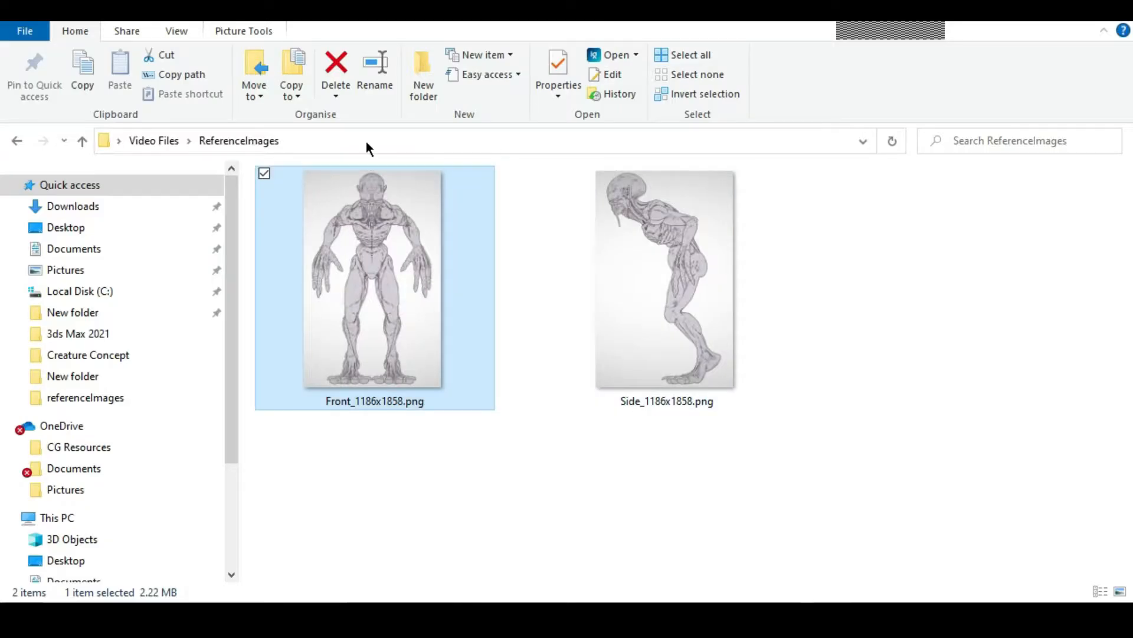
mouse_move(485, 539)
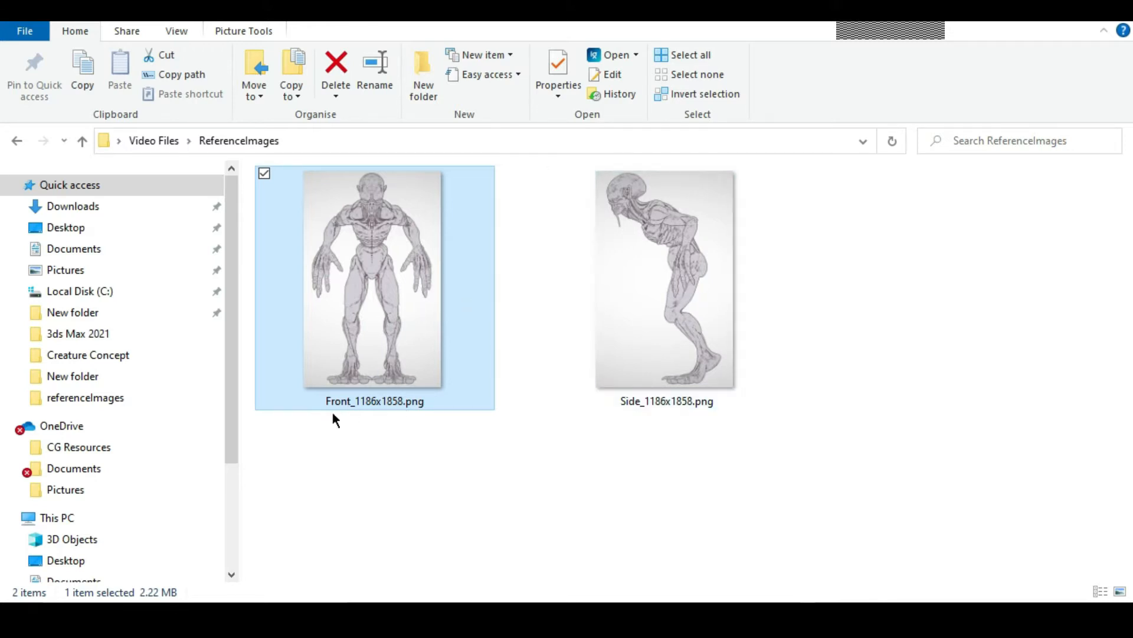
mouse_move(403, 422)
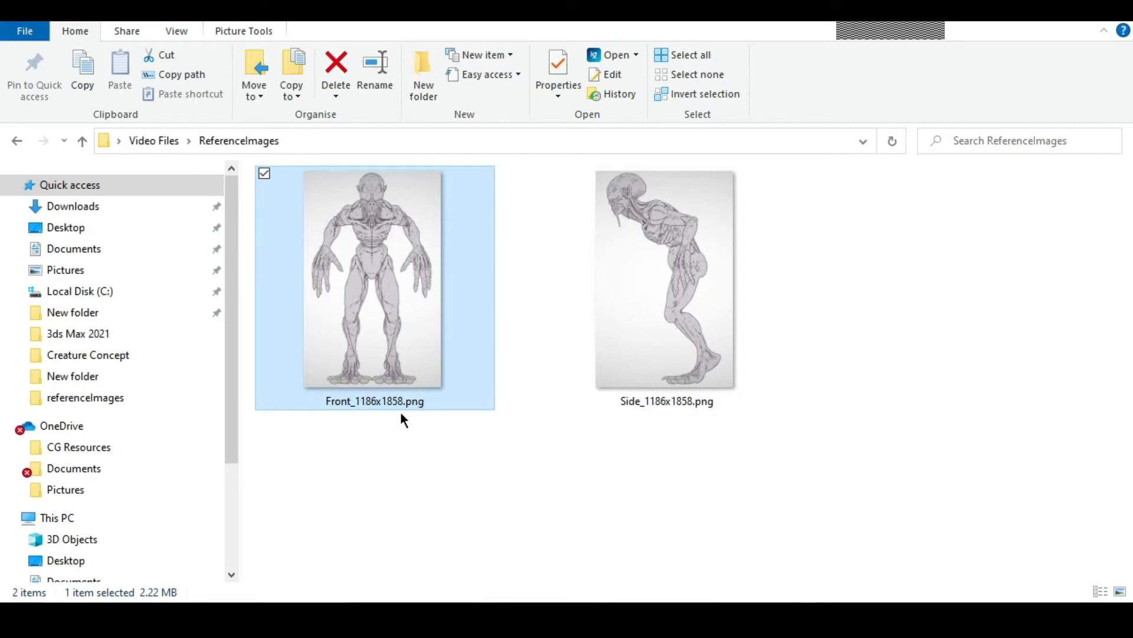
mouse_move(391, 432)
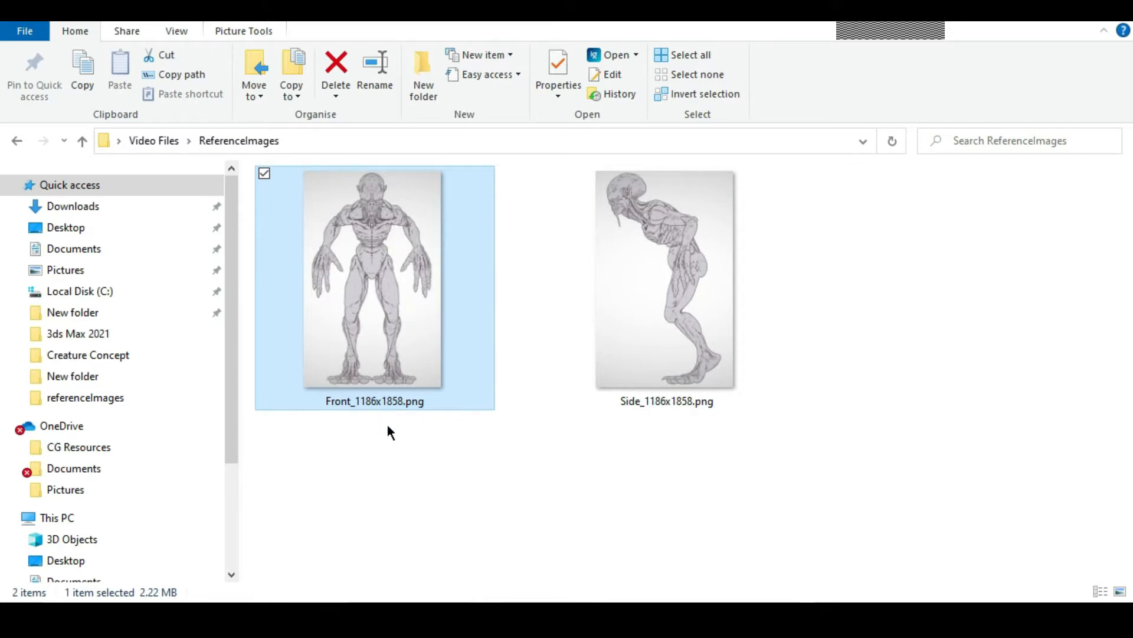
mouse_move(412, 372)
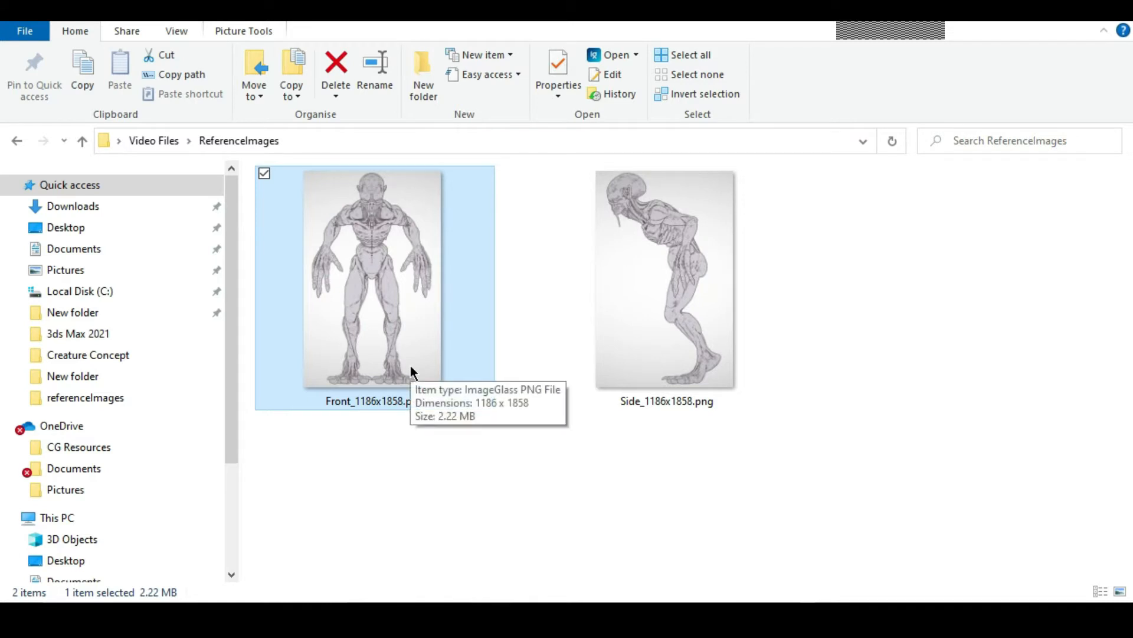
Check the front reference image file's properties to read its pixel dimensions
right_click(368, 278)
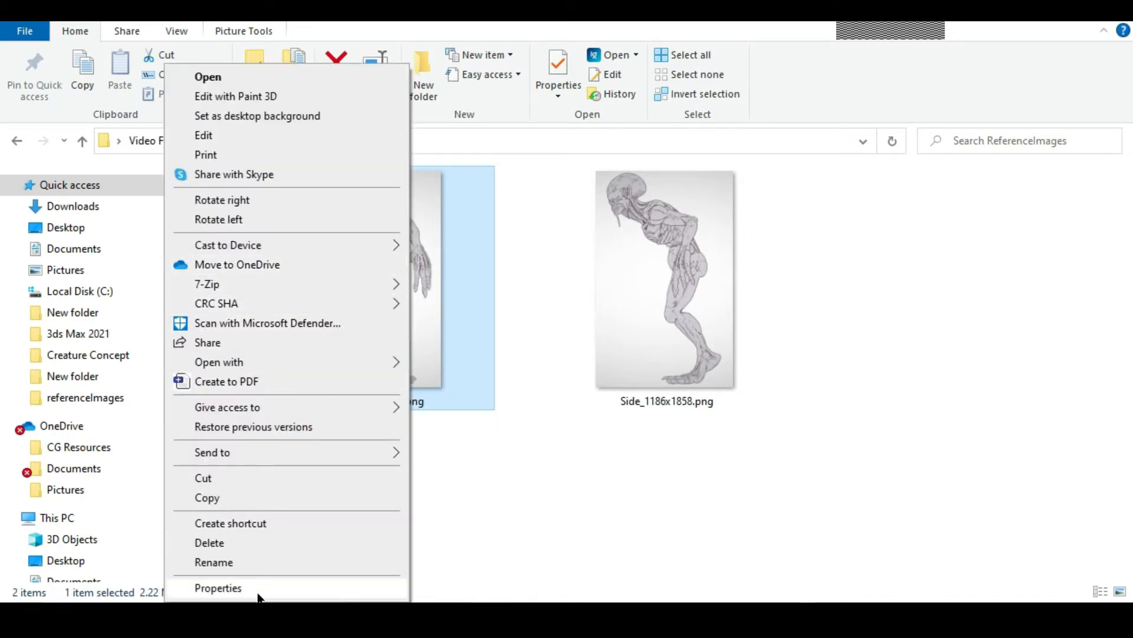
click(217, 588)
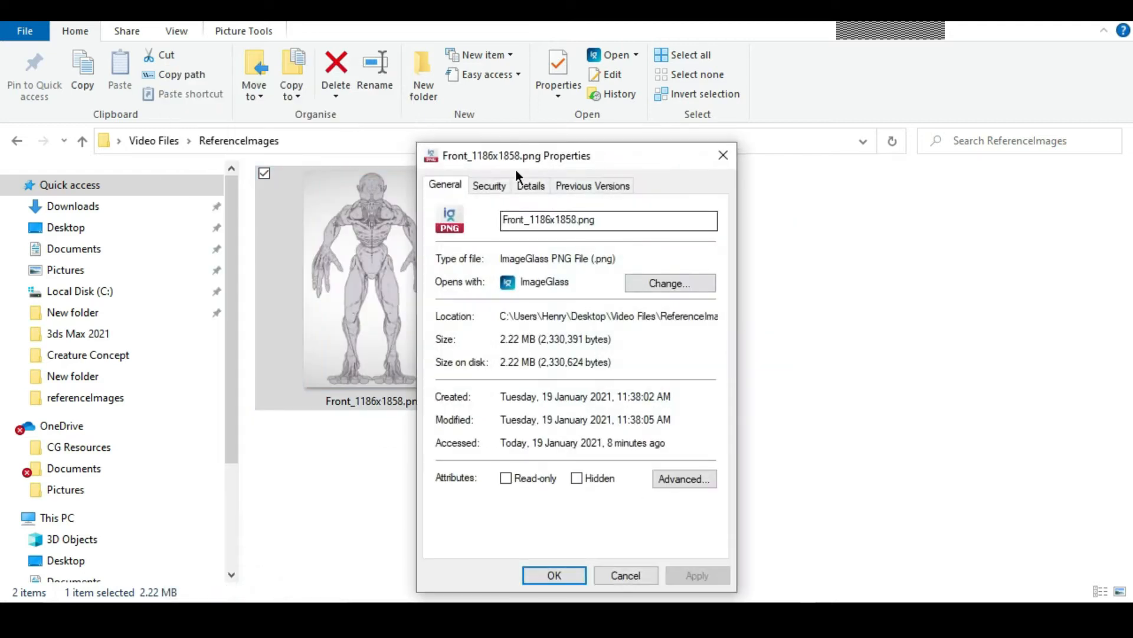
click(530, 185)
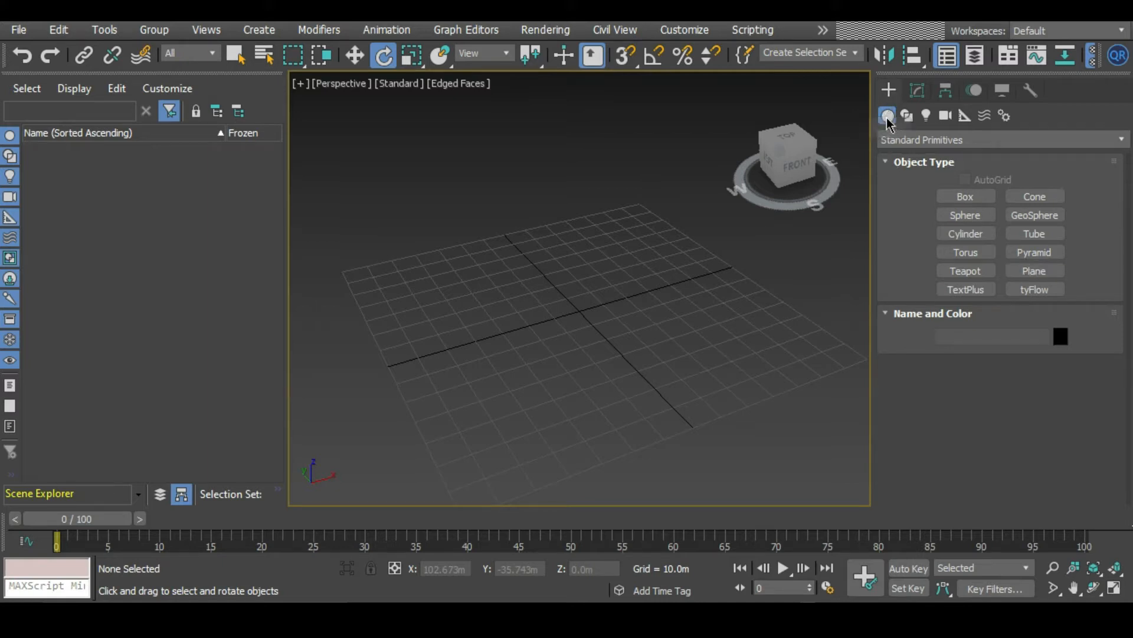
Create a Standard Primitives plane, name it FrontImage and stand it upright 90°
click(1035, 271)
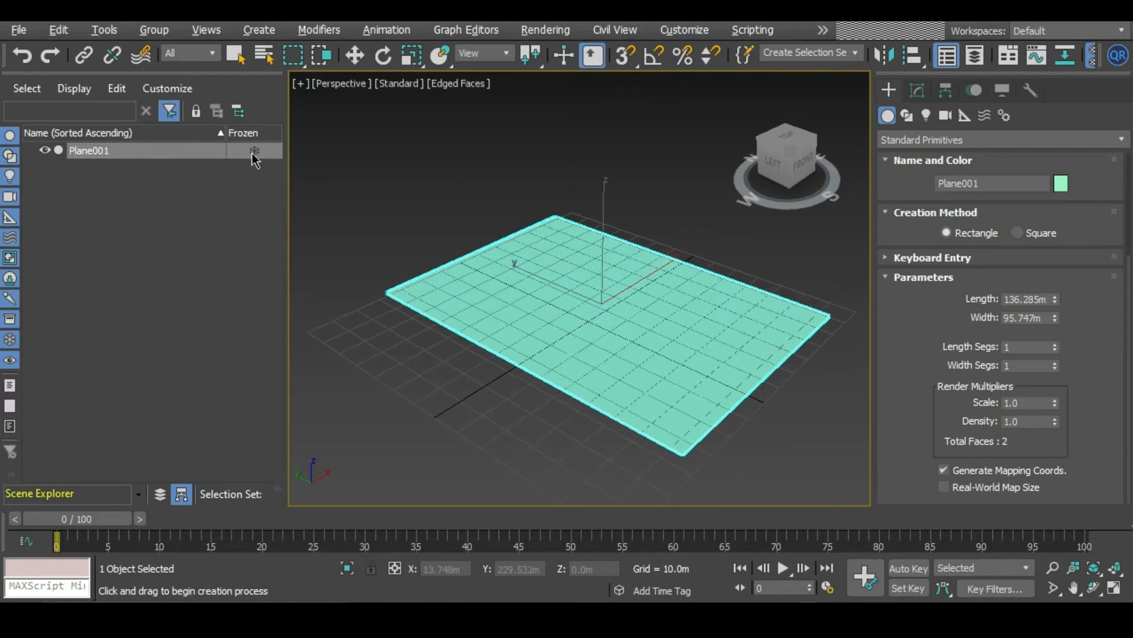
mouse_move(108, 161)
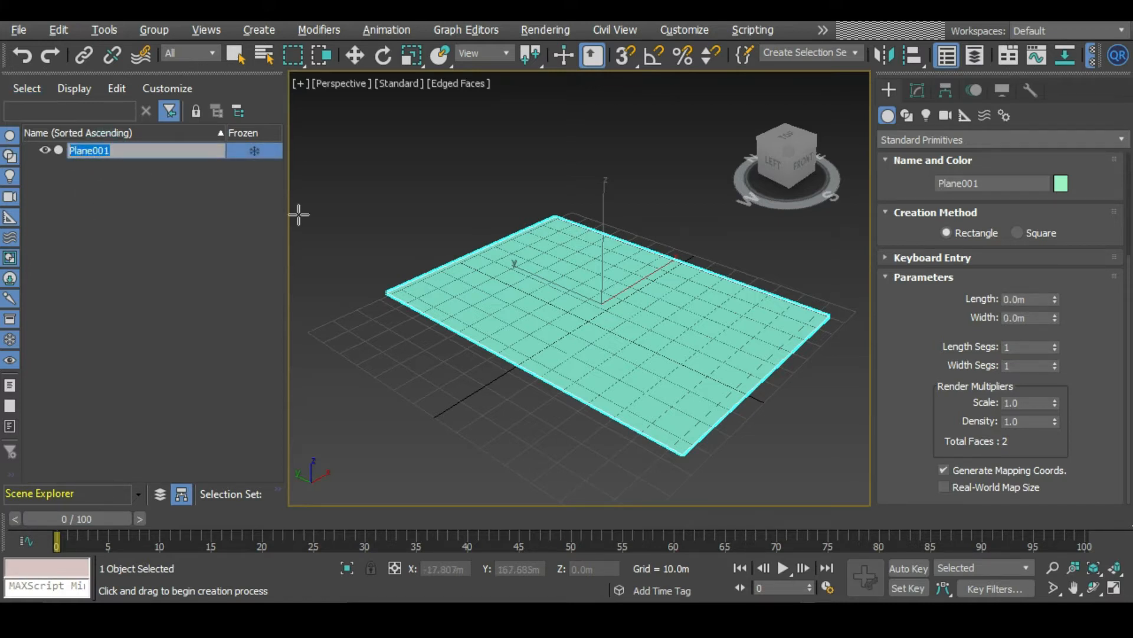
text(FrontImage)
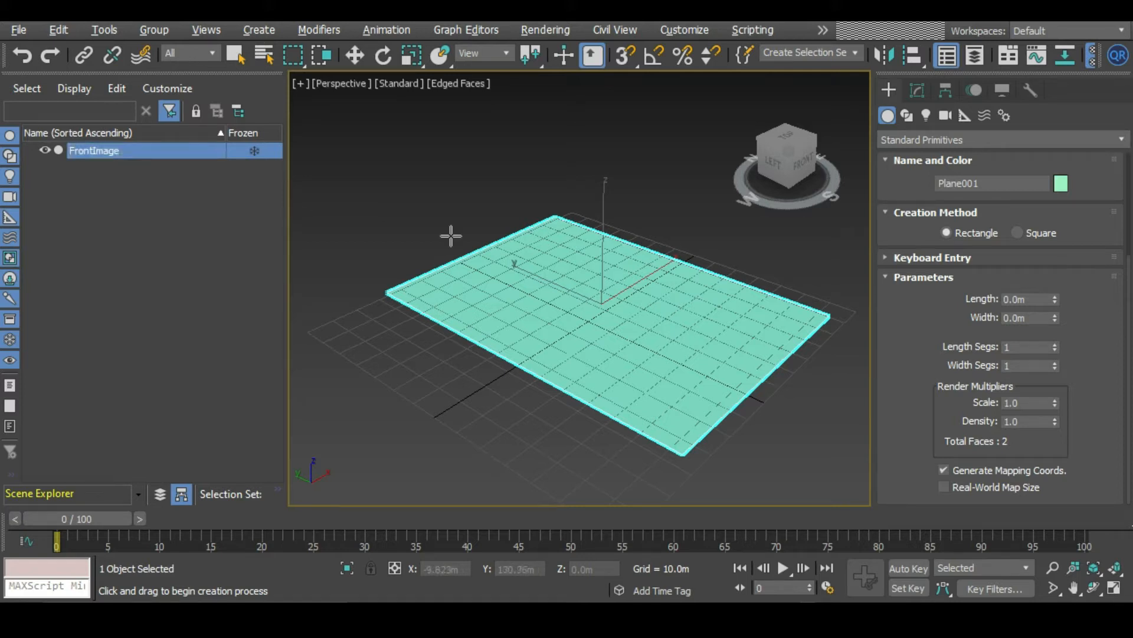
click(383, 55)
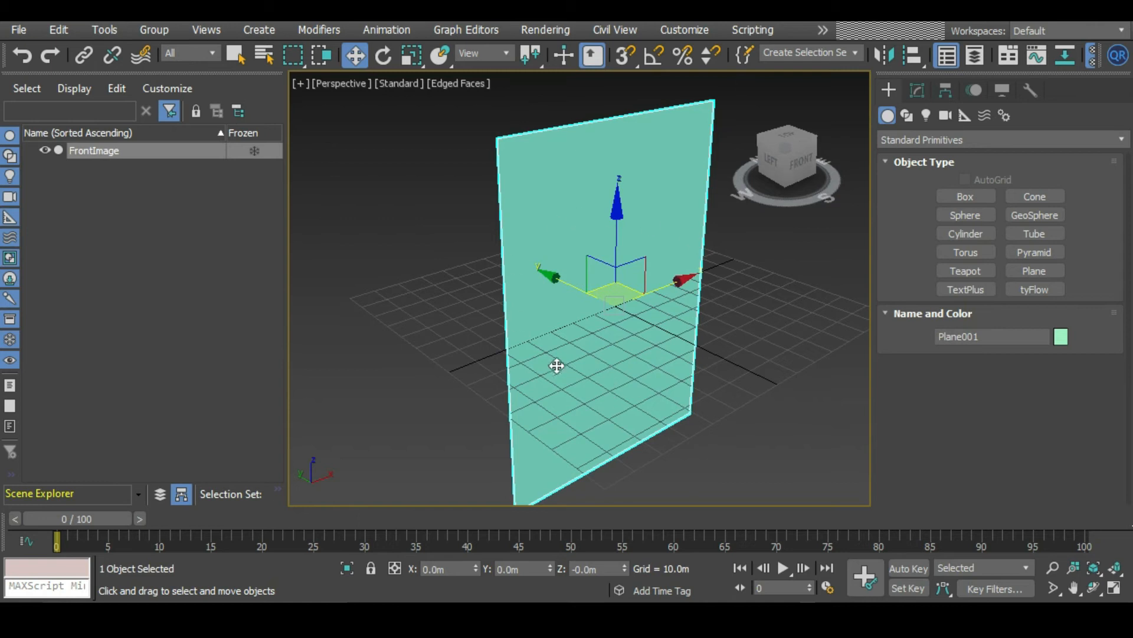
mouse_move(594, 403)
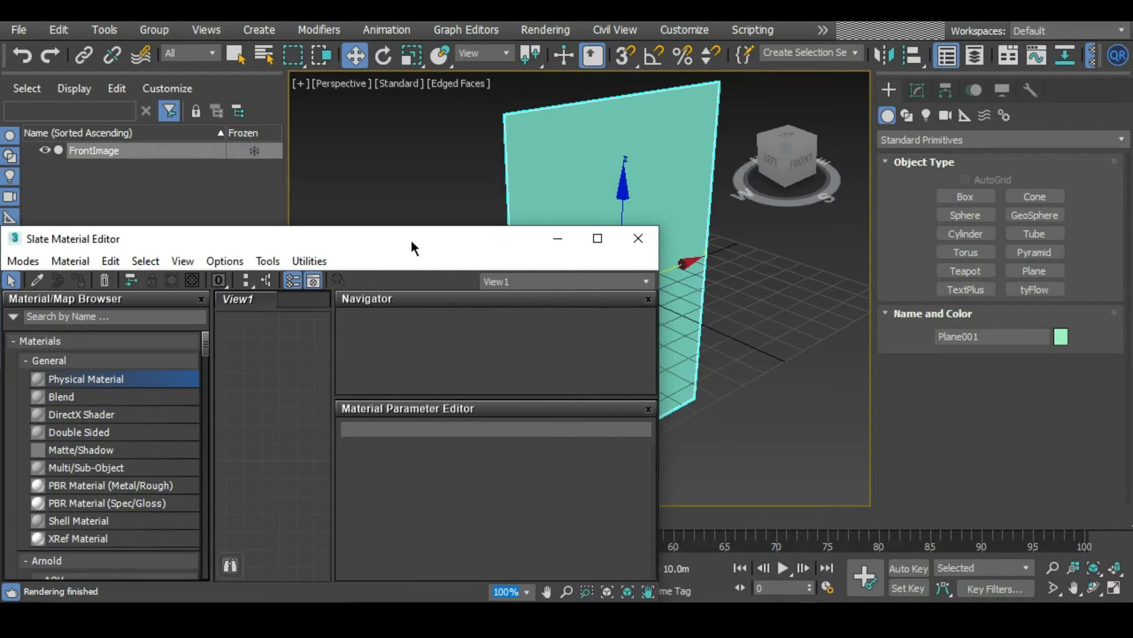
Add a new Physical Material in the Slate editor and search the browser for 'bit'
drag(415, 239, 300, 103)
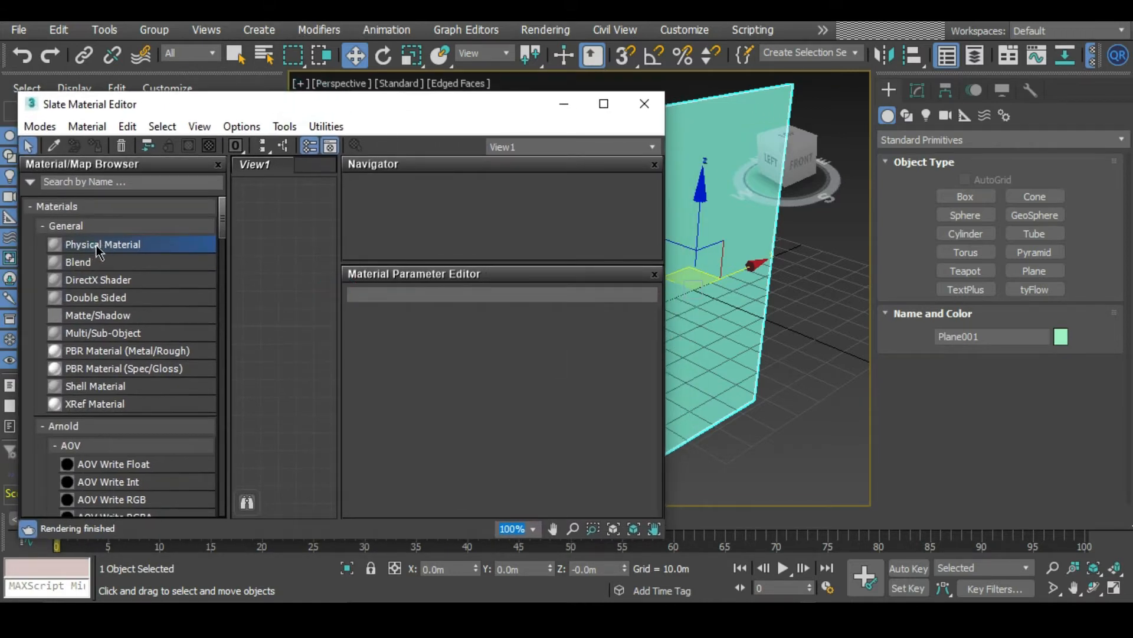
double_click(102, 243)
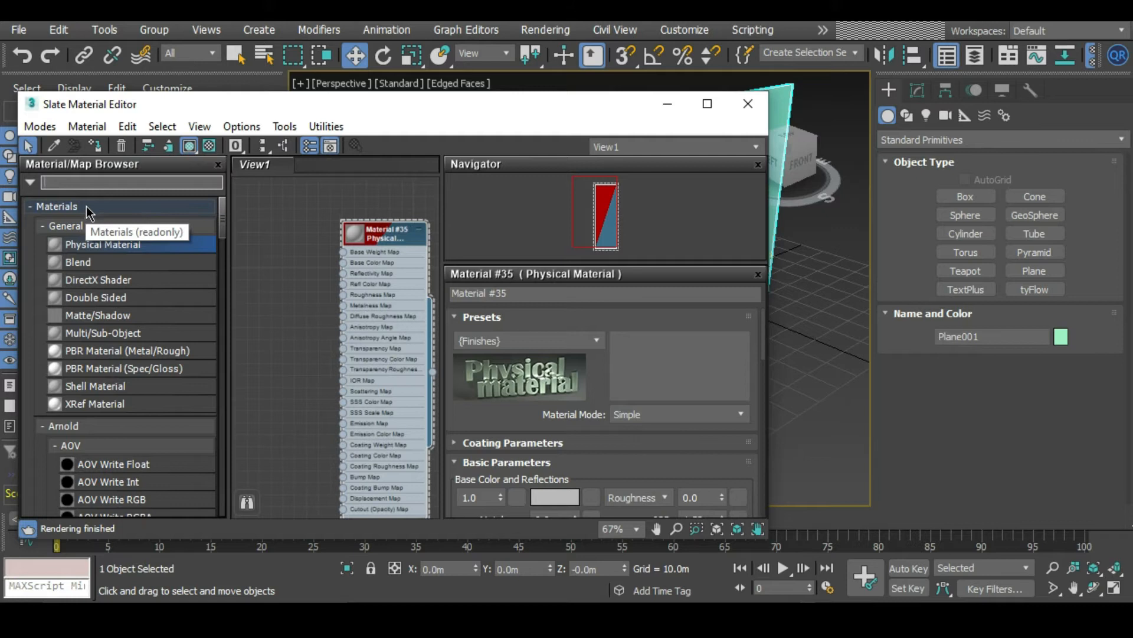
text(bit)
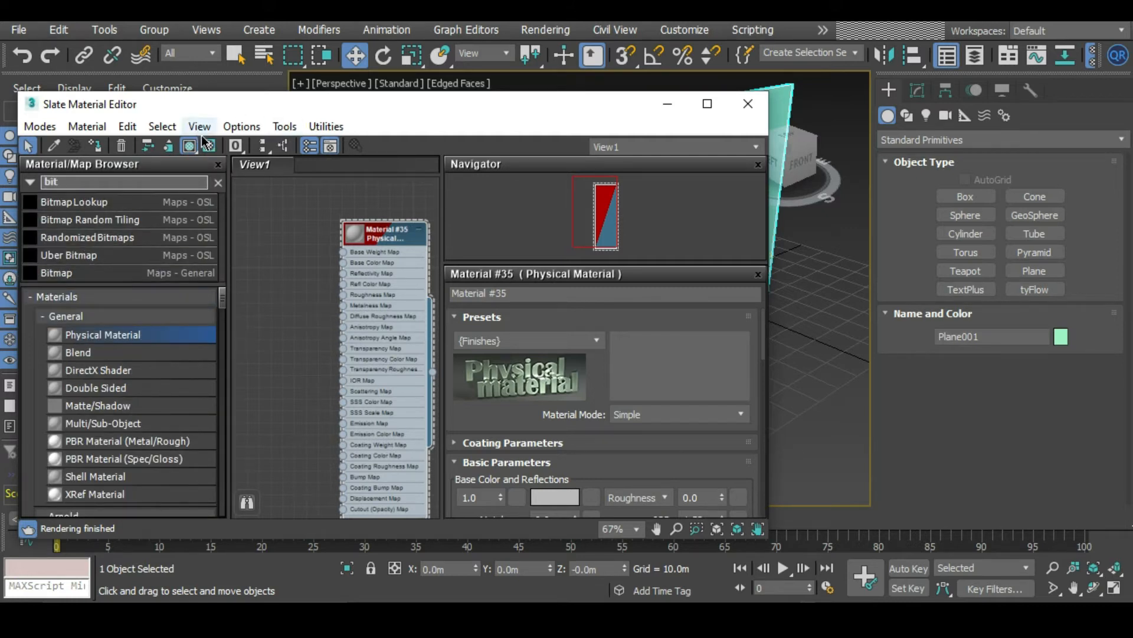
mouse_move(91, 278)
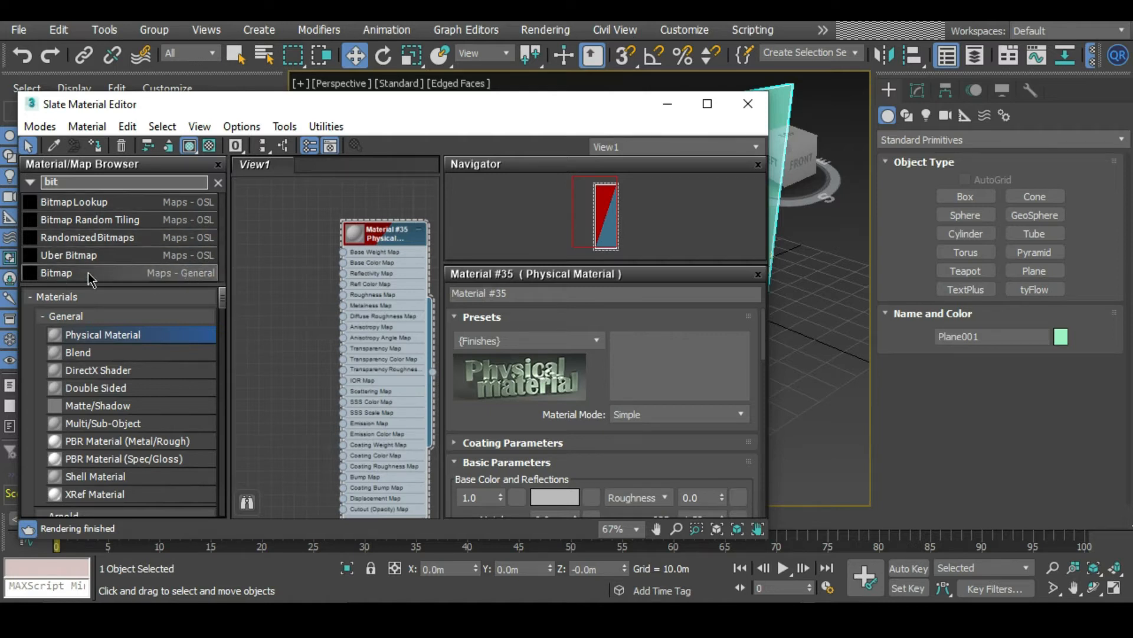
mouse_move(201, 282)
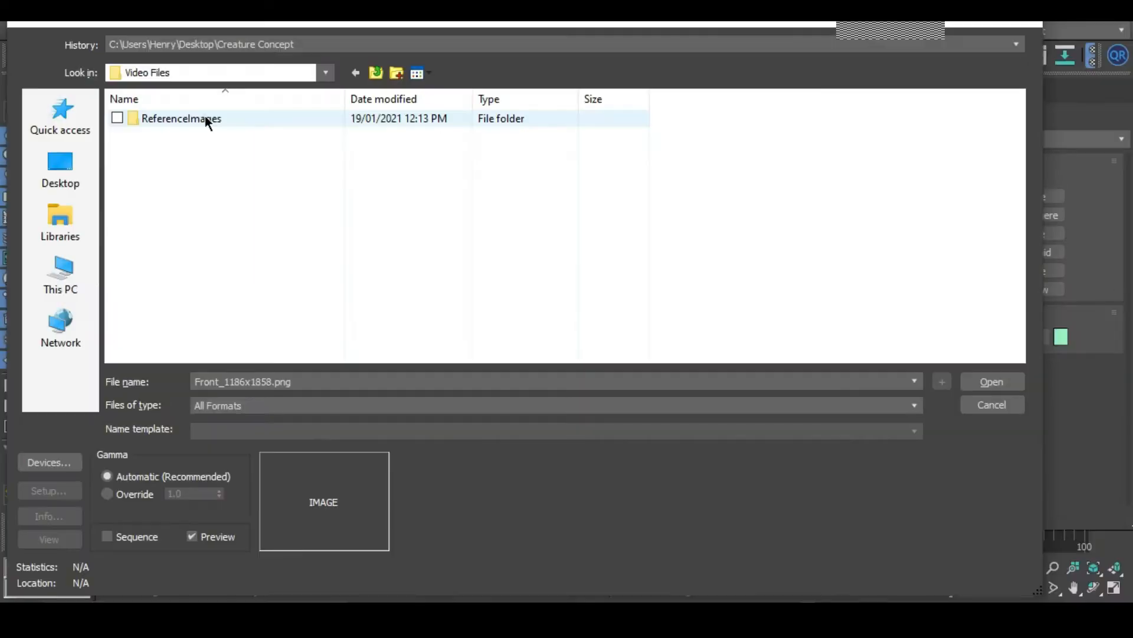
Load Front_1186x1858.png from the ReferenceImages folder into the Bitmap map
double_click(180, 118)
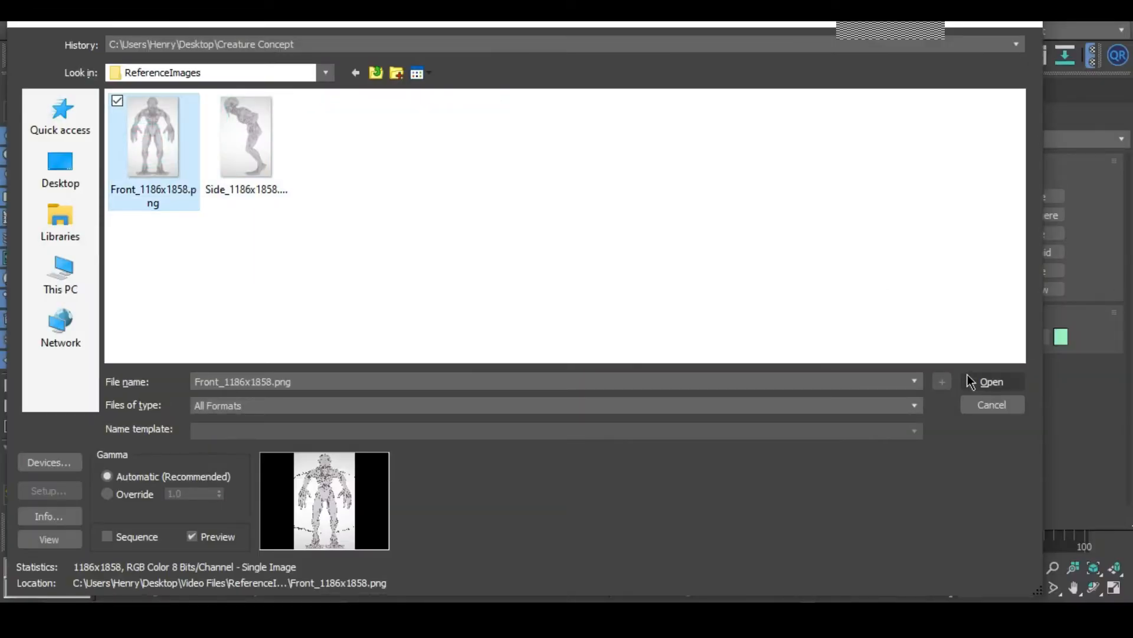
click(991, 381)
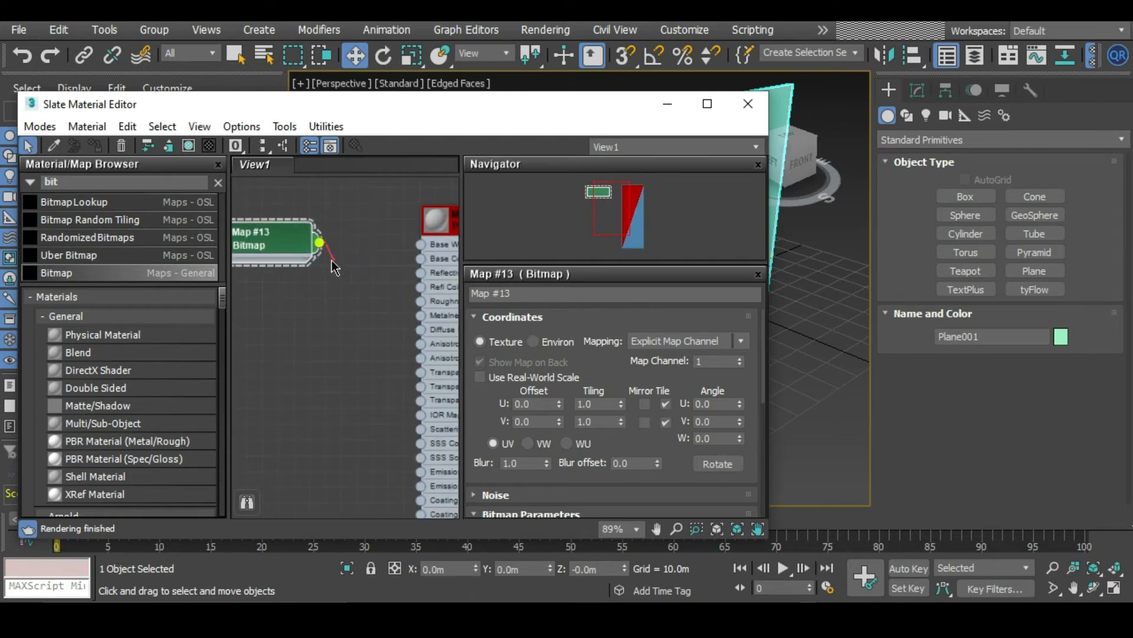
Wire the bitmap into the material's base colour and assign the material to the plane
drag(320, 244, 418, 260)
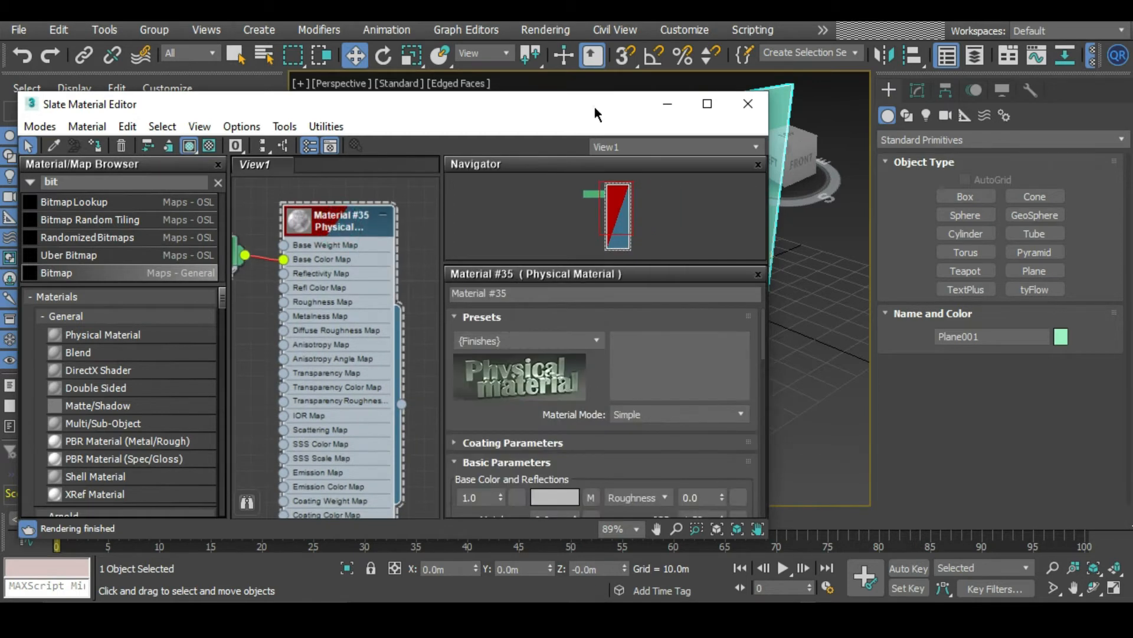
drag(596, 112, 437, 113)
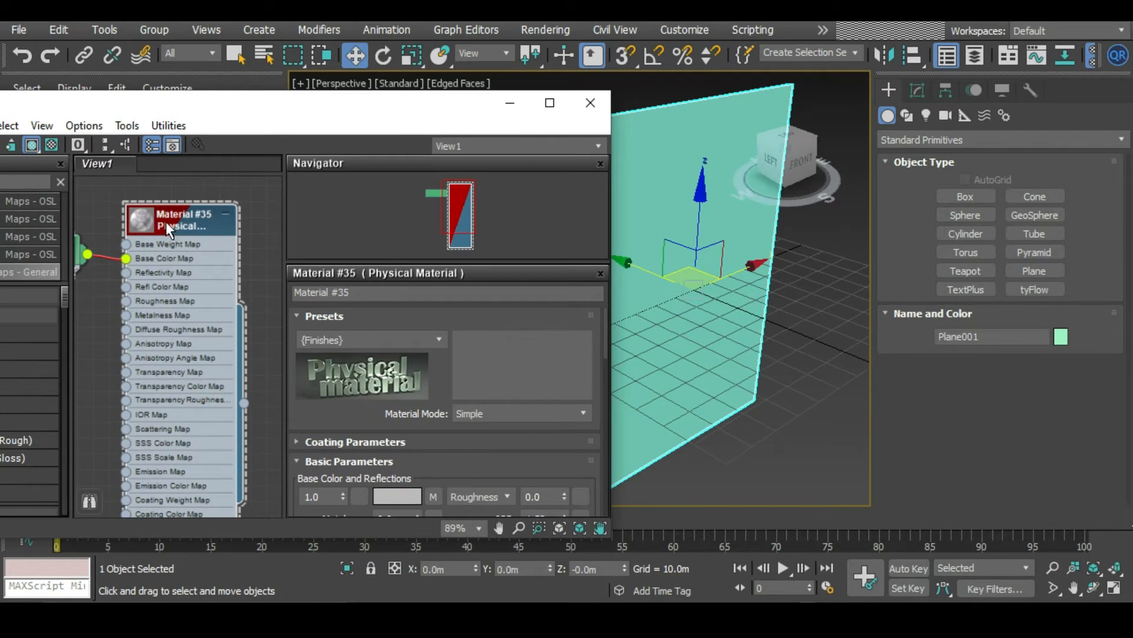
right_click(179, 221)
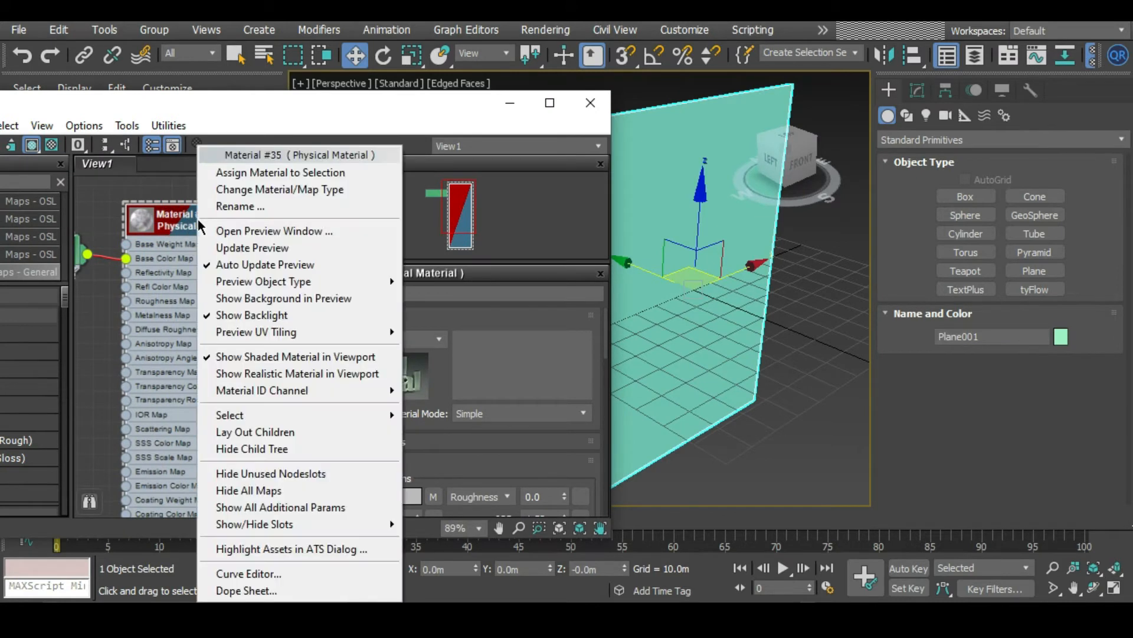
click(280, 172)
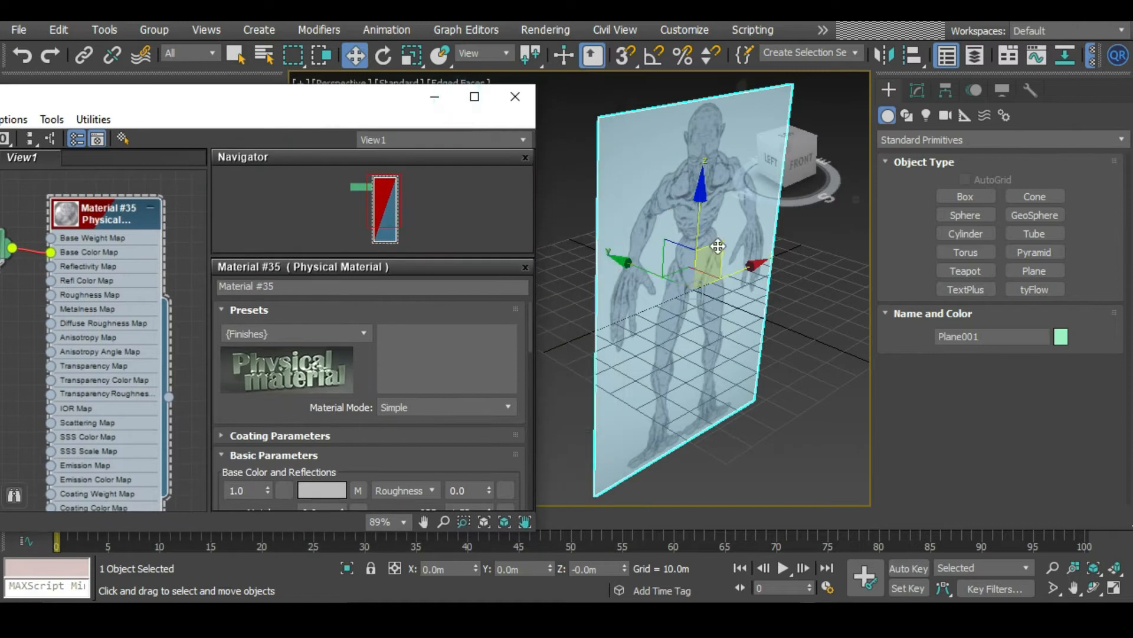
Show the material shaded in the viewport and close the material editor
drag(717, 246, 695, 222)
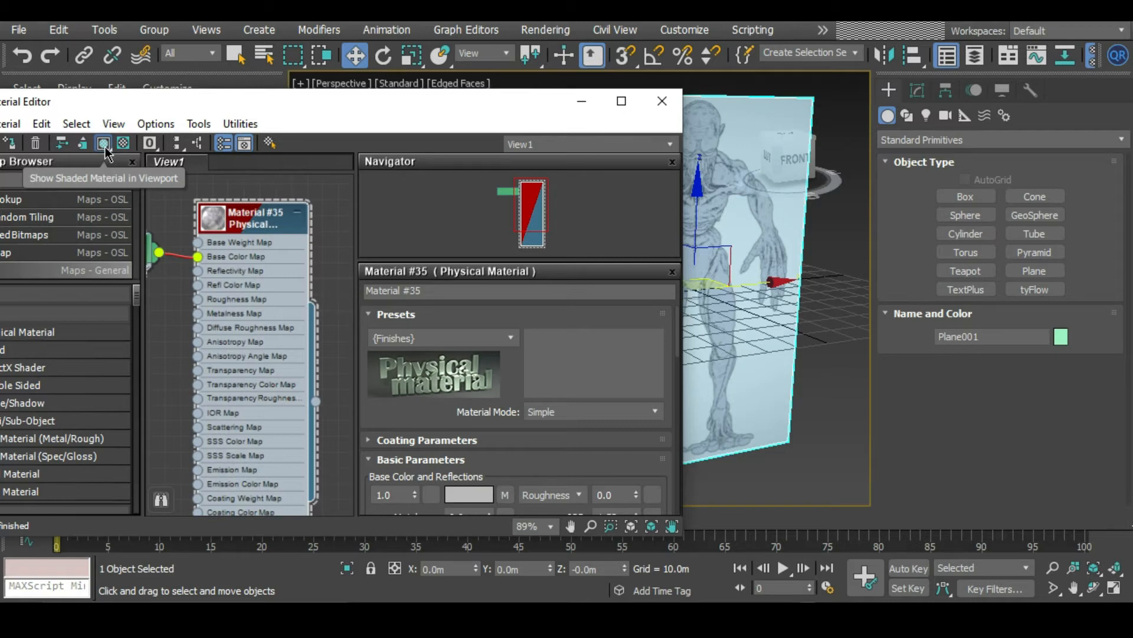
mouse_move(371, 105)
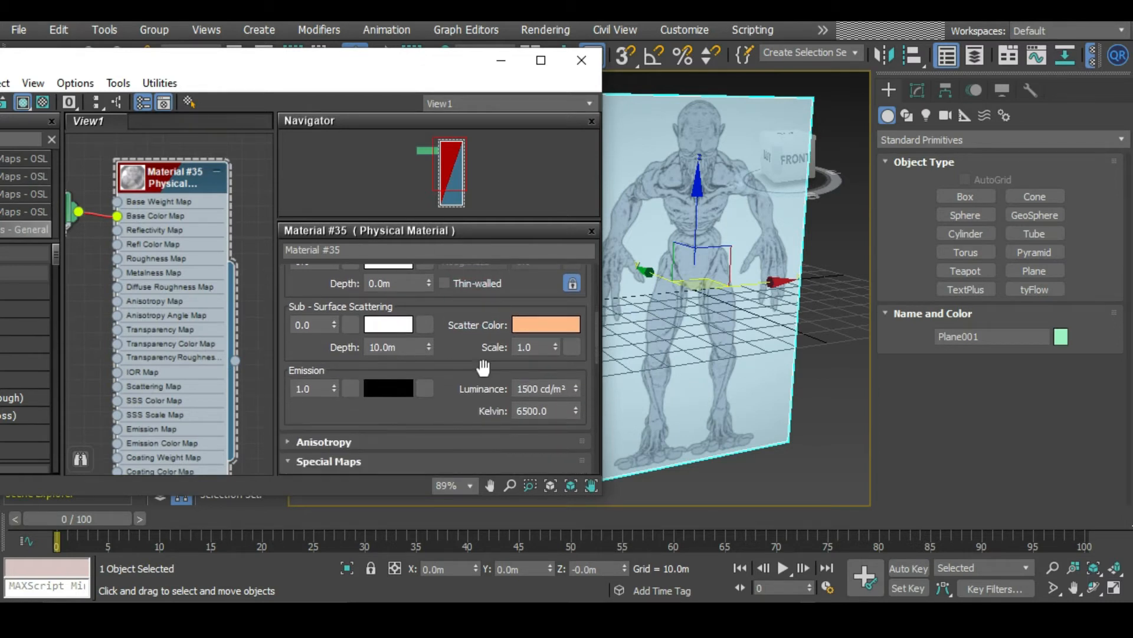
scroll(up, 3)
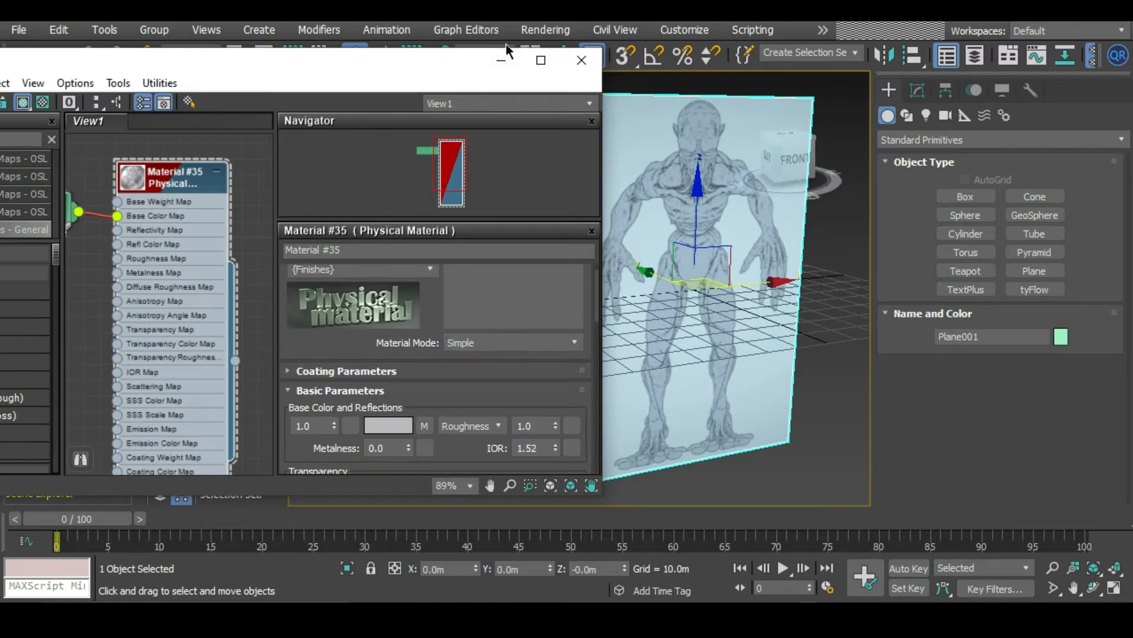
click(581, 60)
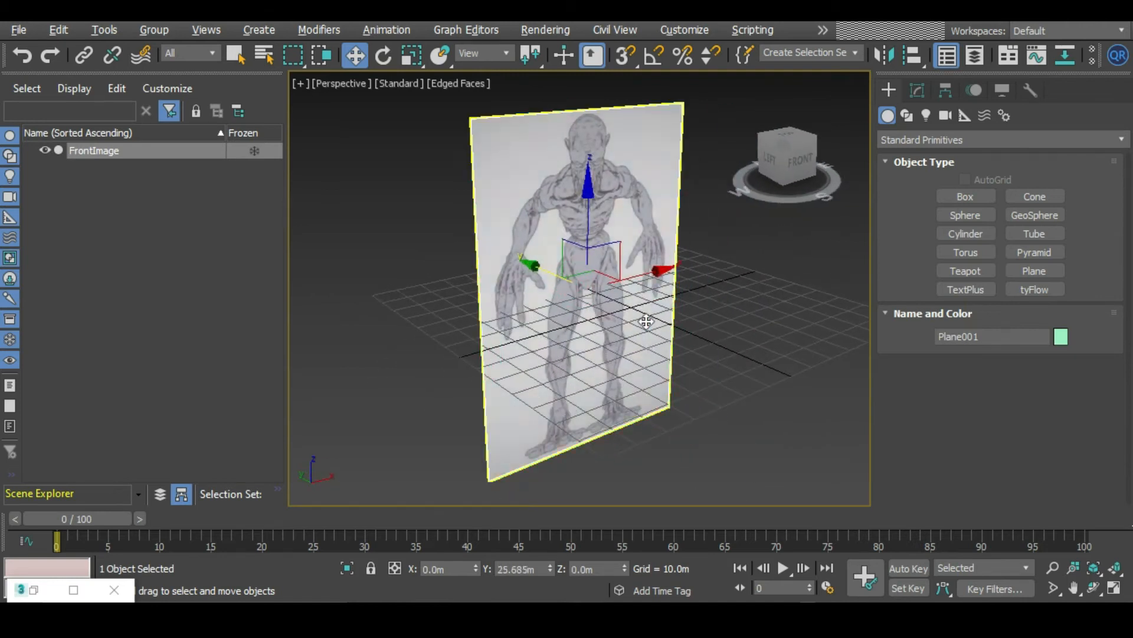
Bring up FrontImage's plane parameters in the Modify panel (136.285m by 95.747m)
click(411, 55)
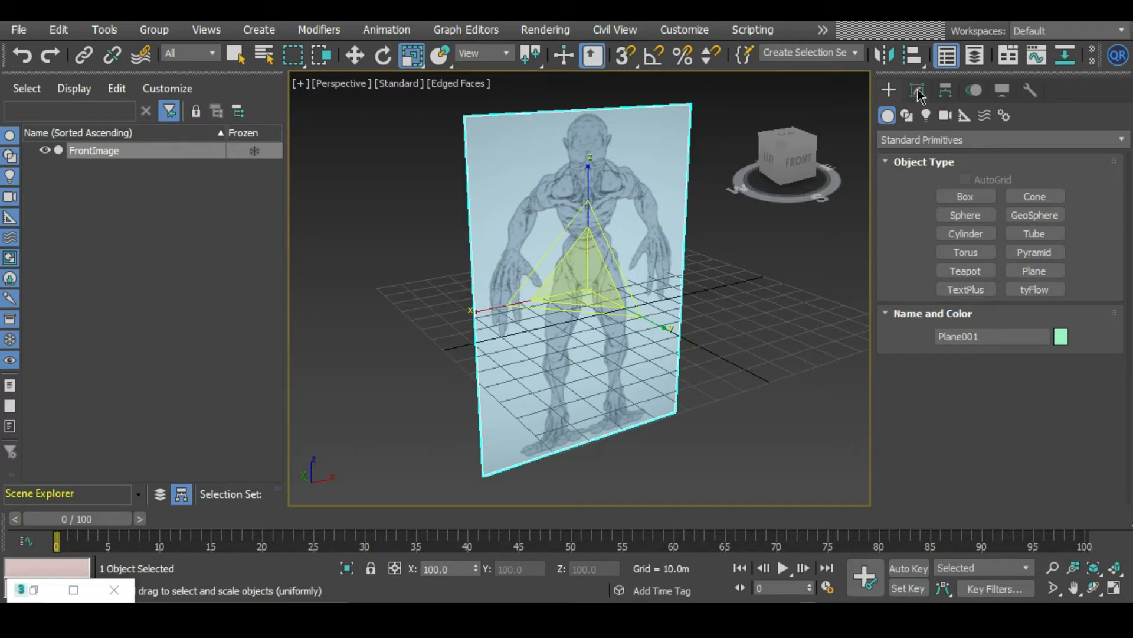
click(917, 90)
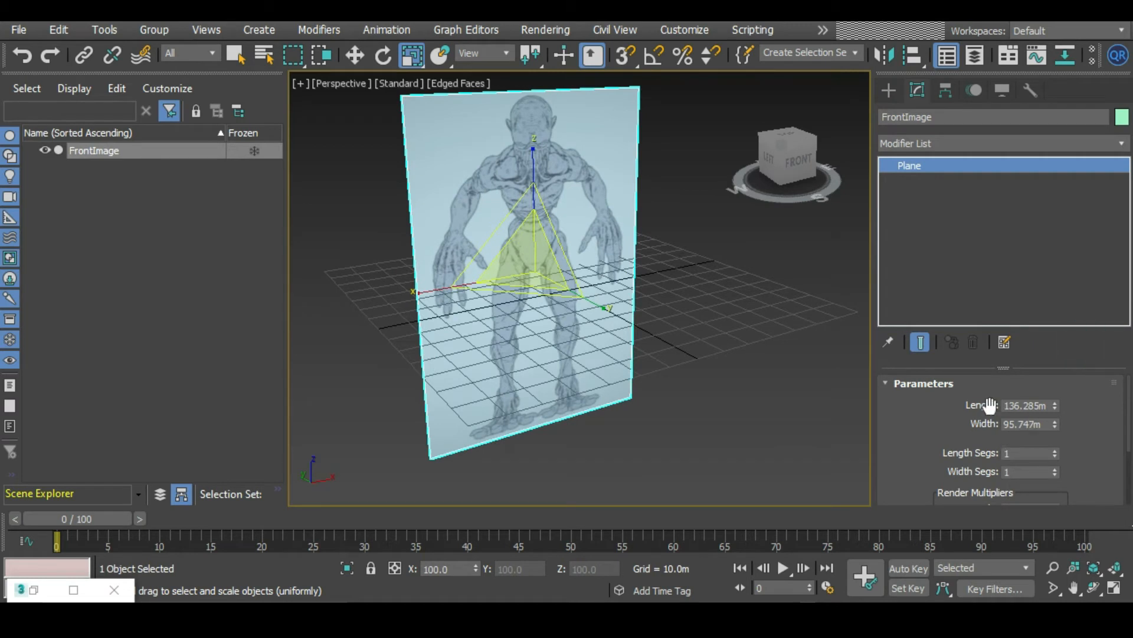
mouse_move(1007, 437)
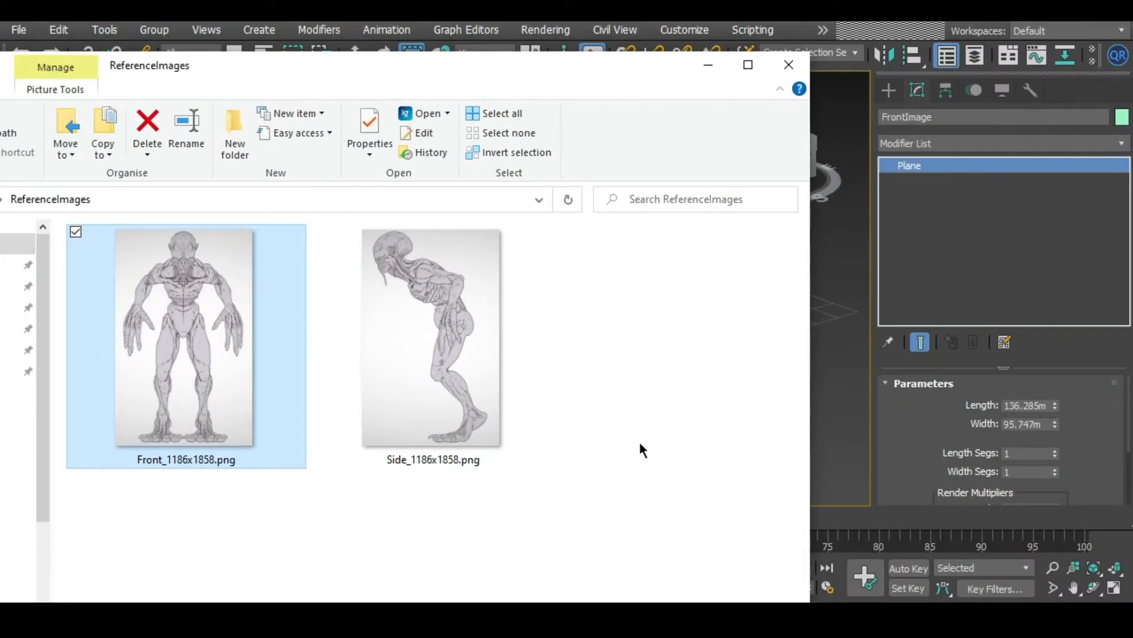
mouse_move(896, 439)
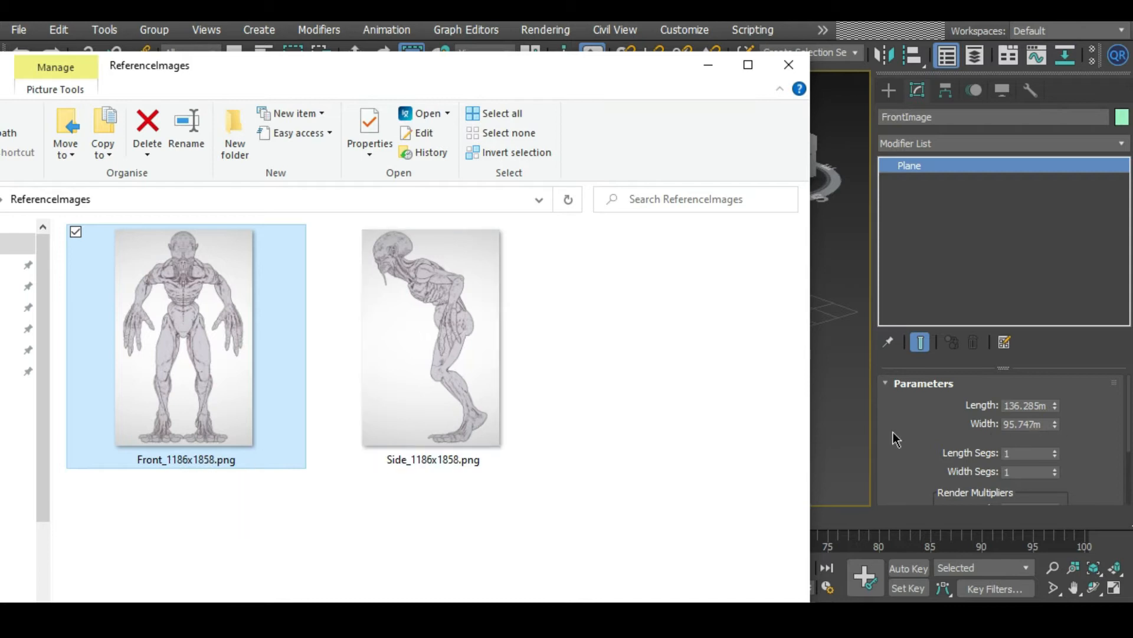
mouse_move(177, 470)
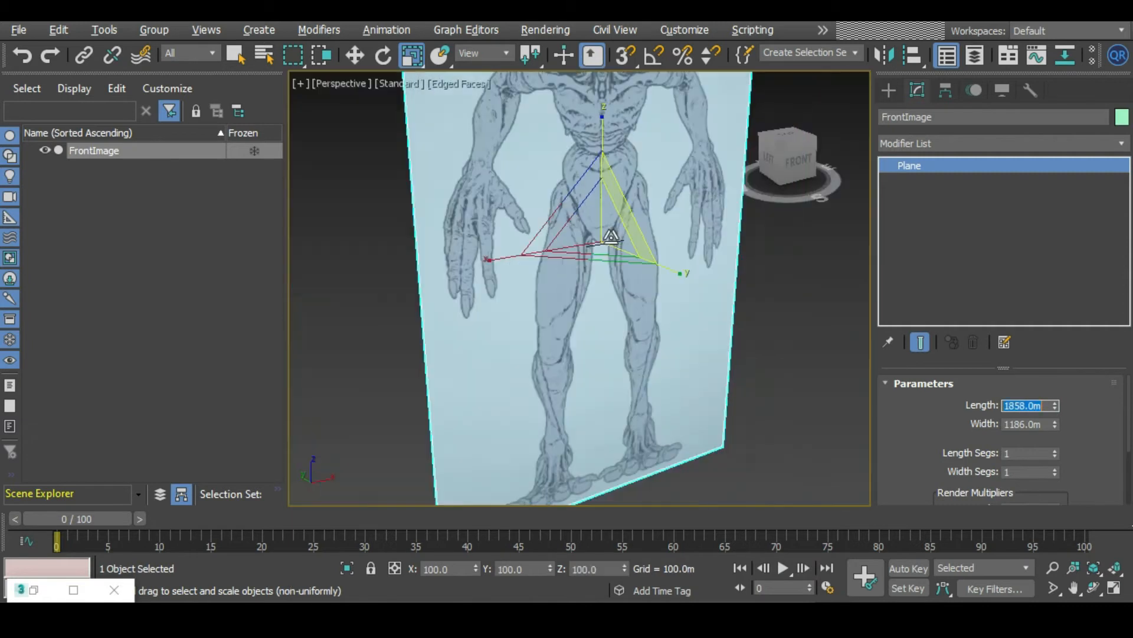
Size FrontImage to 1858 by 1186 and move it into place for rotating
click(355, 56)
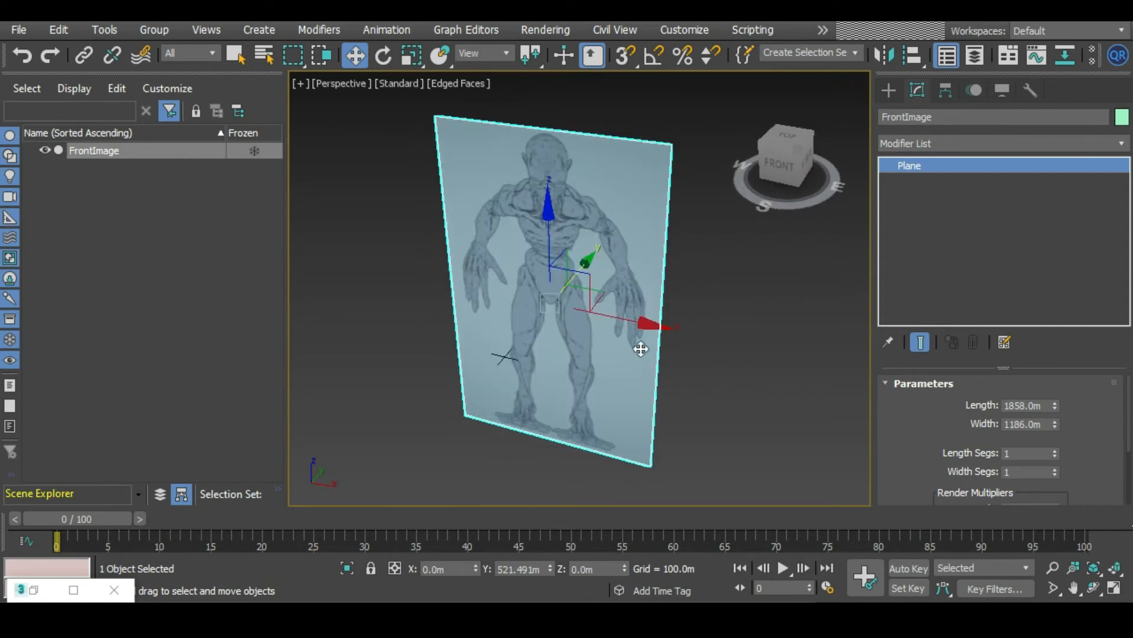
click(382, 56)
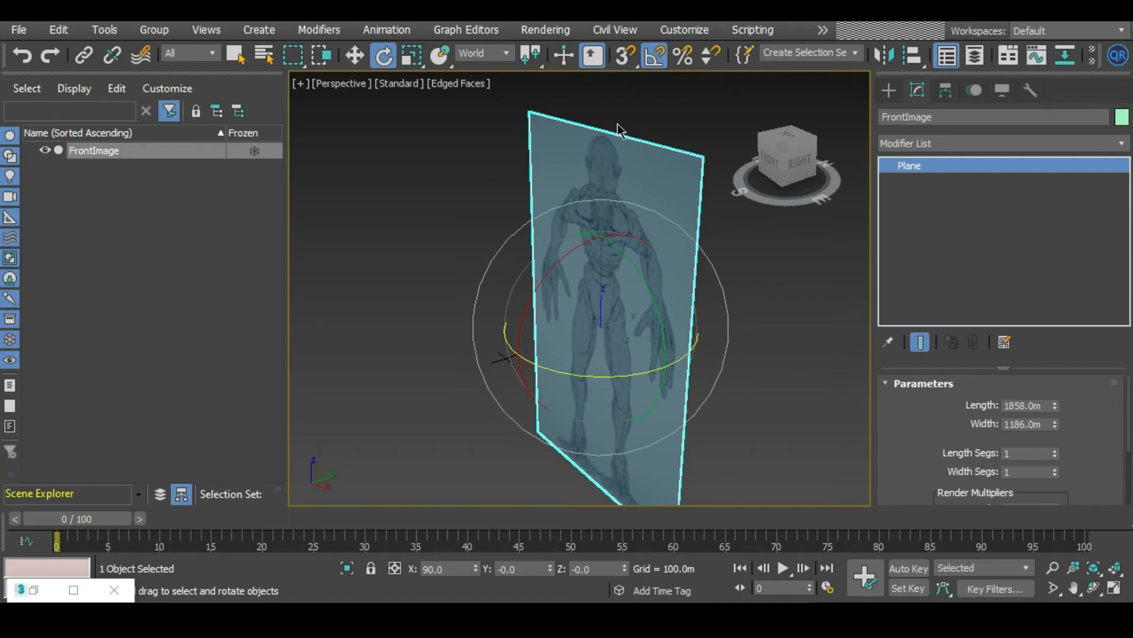
mouse_move(653, 55)
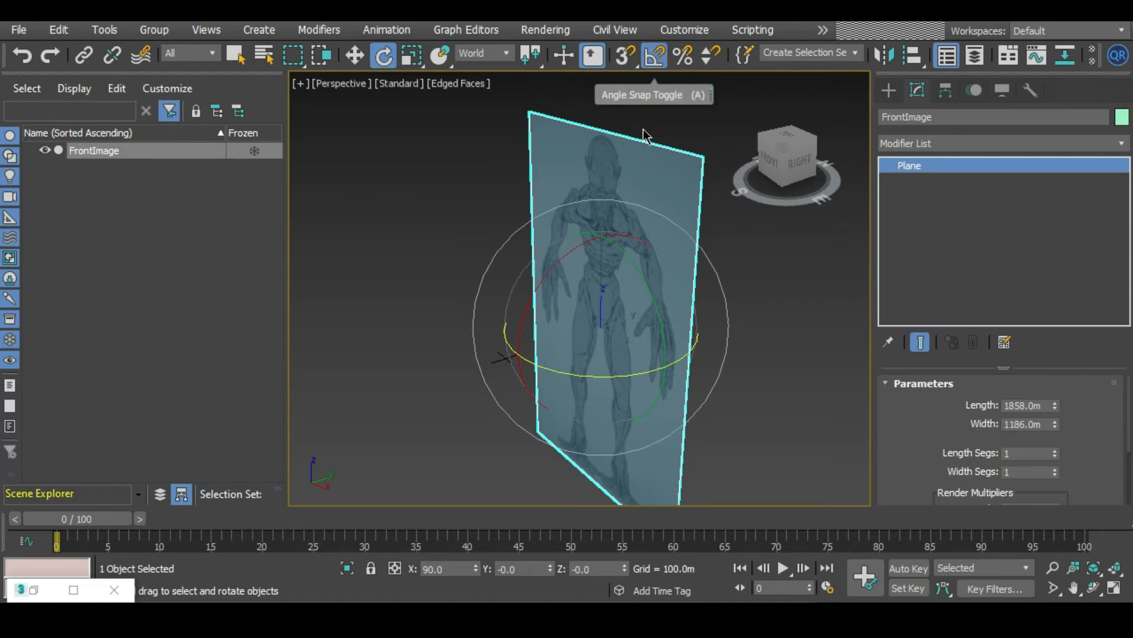
Rotate-copy the plane 90° on Z as FrontImage001 and start a second Physical Material
drag(617, 333, 633, 375)
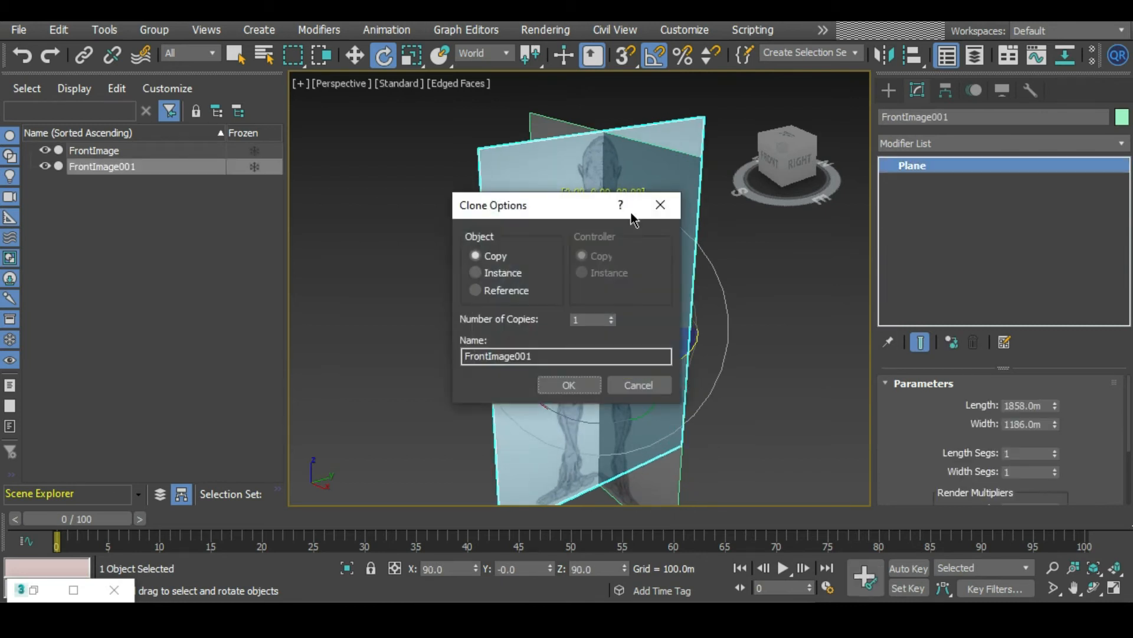
click(568, 385)
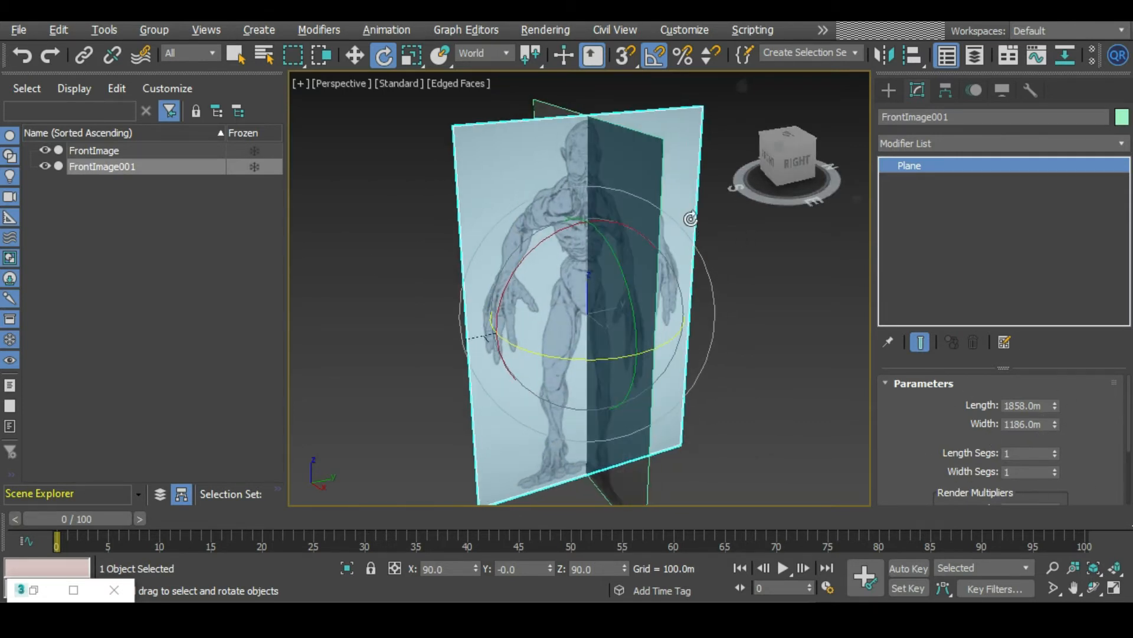
double_click(102, 167)
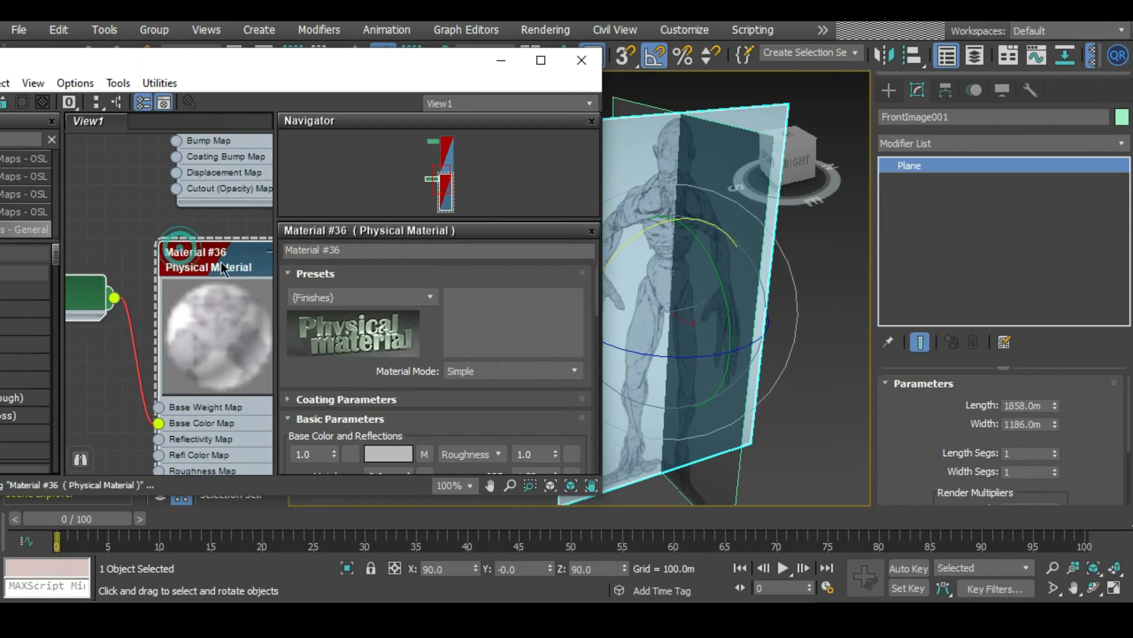
Assign the copy's material, swap its bitmap to Side_1186x1858.png and rename the plane SideImage
right_click(210, 260)
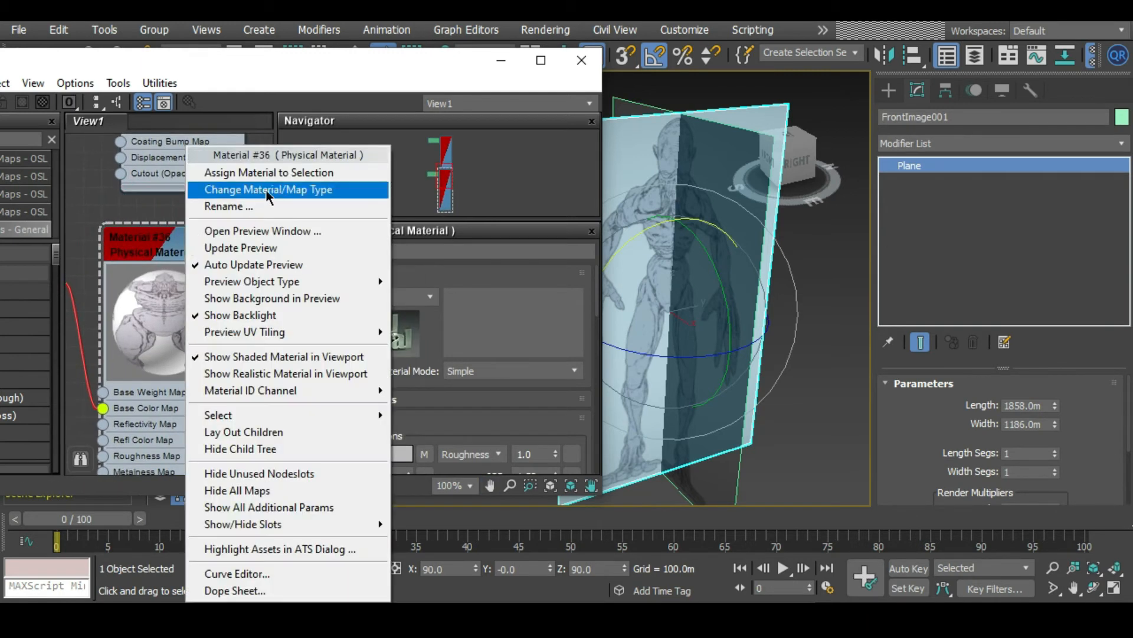
click(268, 189)
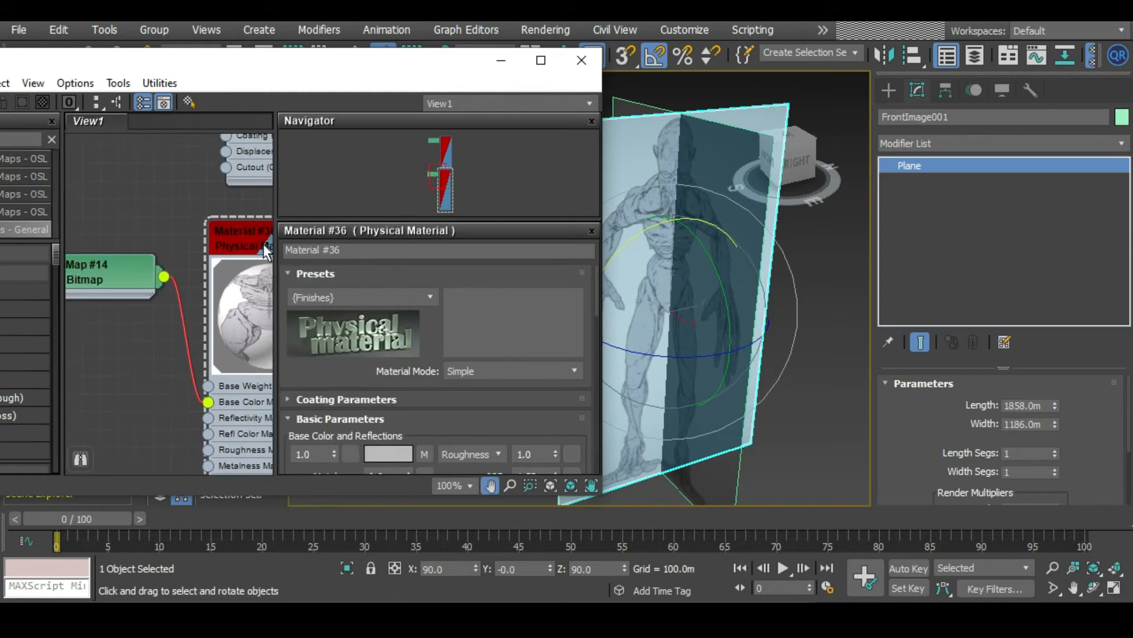
double_click(108, 271)
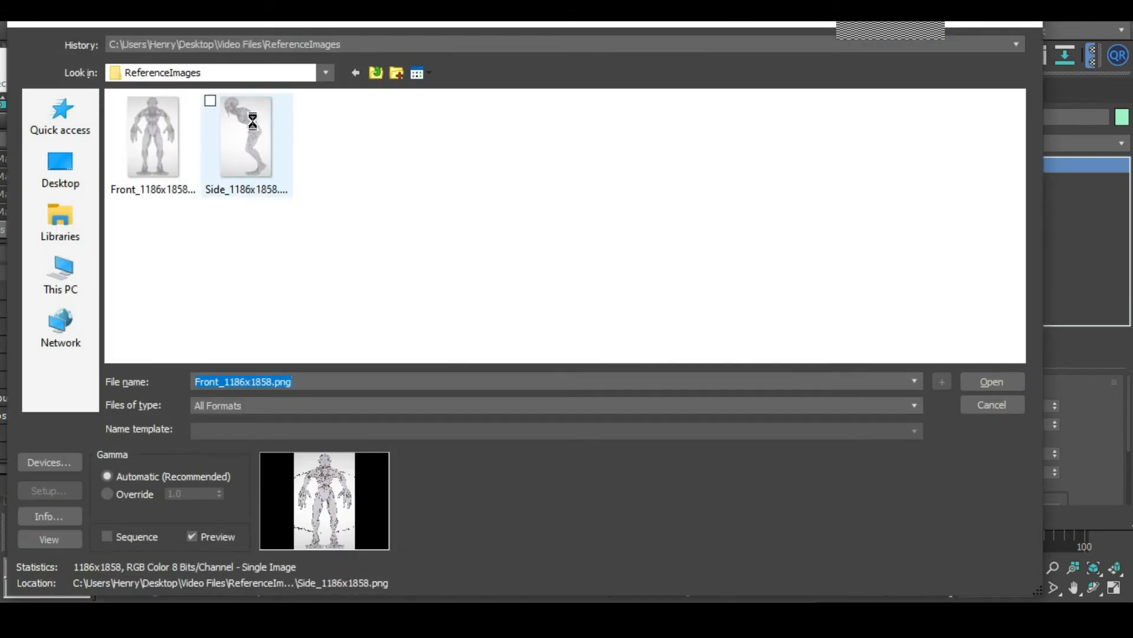
click(990, 381)
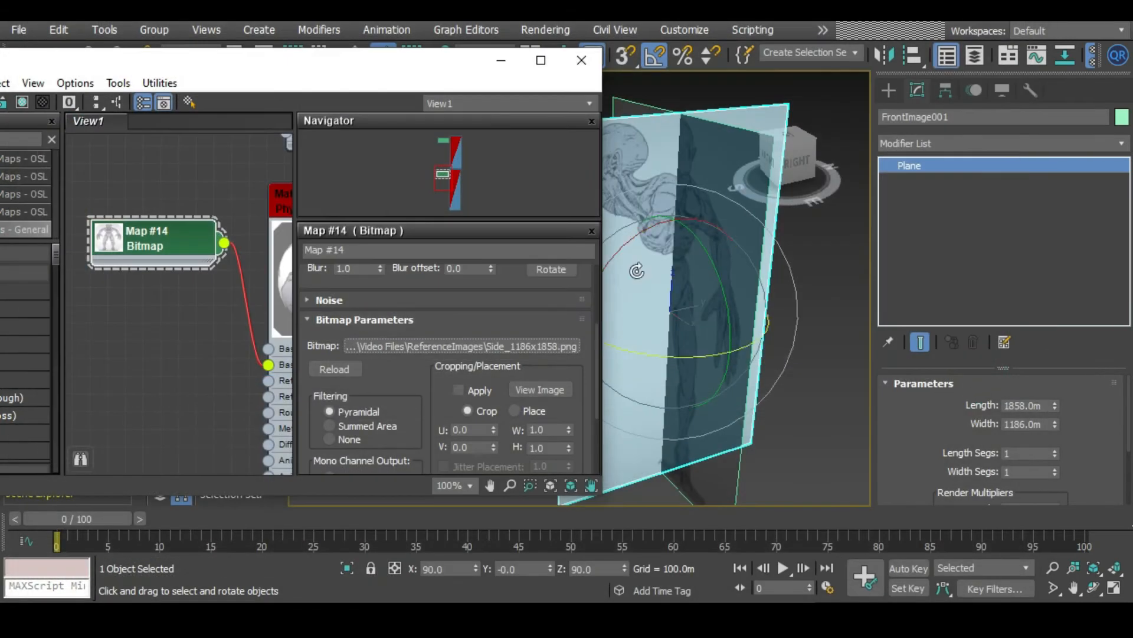
click(581, 60)
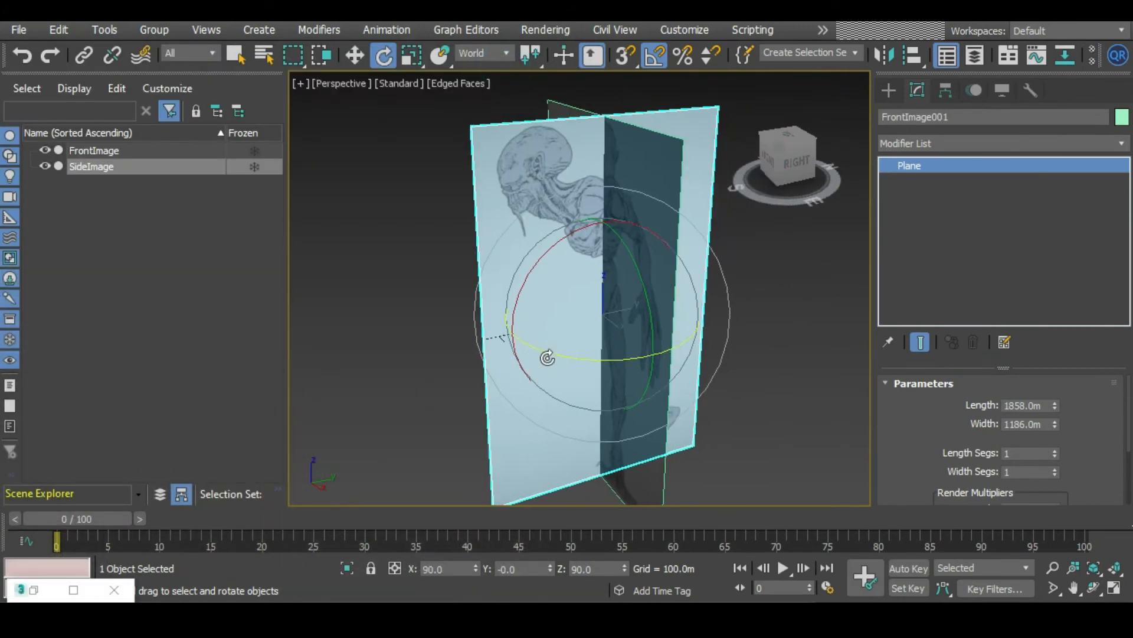
Slide SideImage along its width so the two planes cross, and add Box001
click(355, 55)
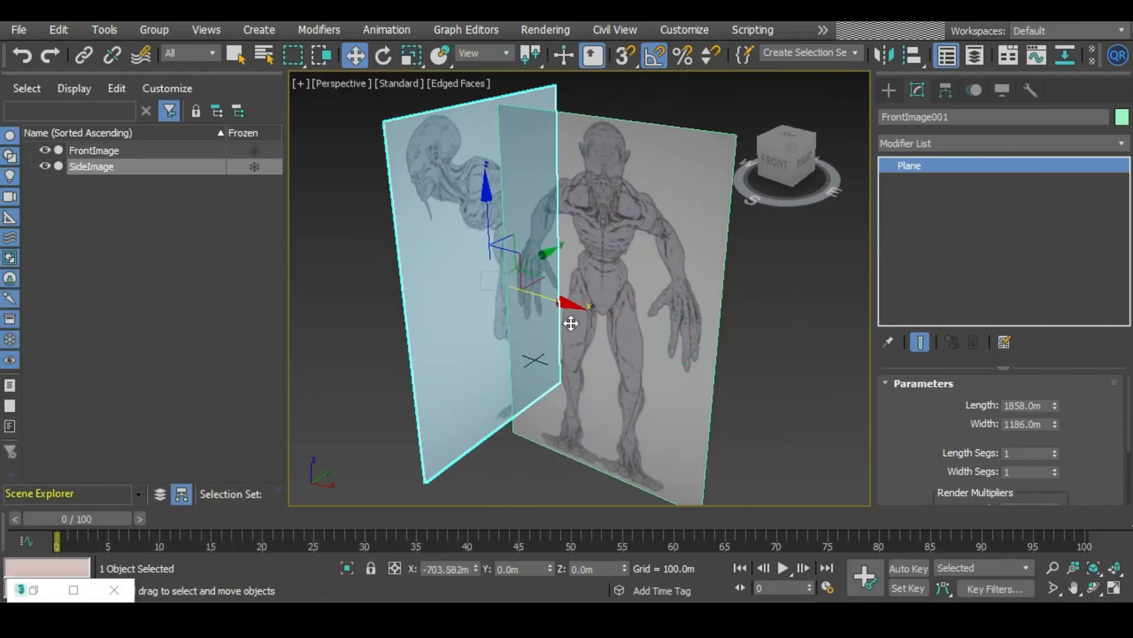
drag(572, 324, 680, 325)
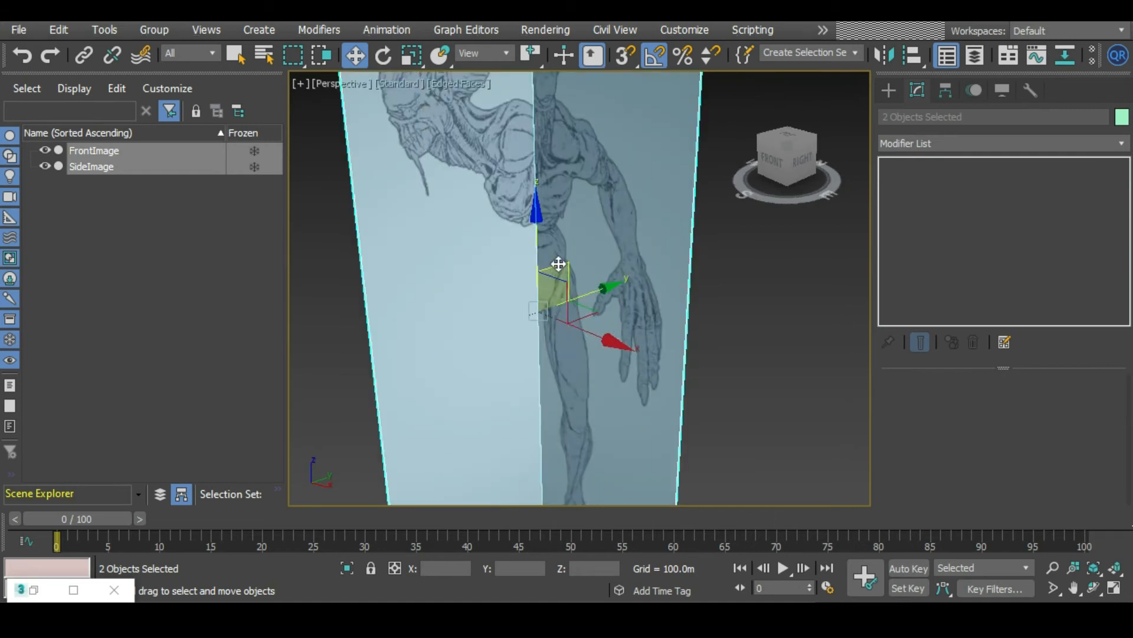
scroll(down, 3)
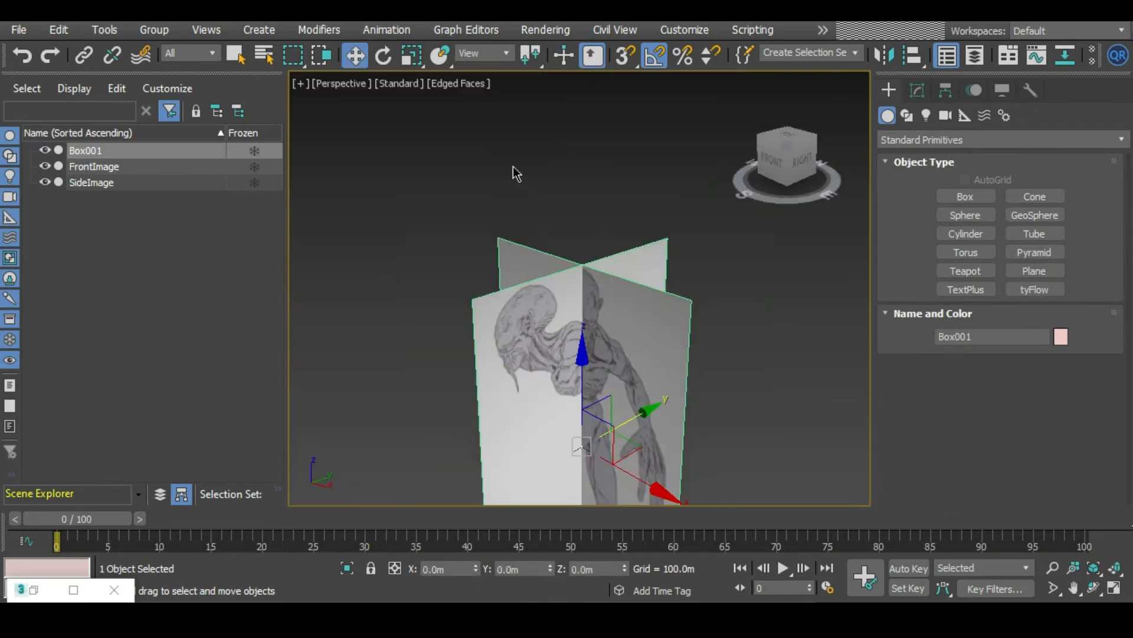
Raise FrontImage and SideImage onto the grid and delete the helper Box001
click(411, 55)
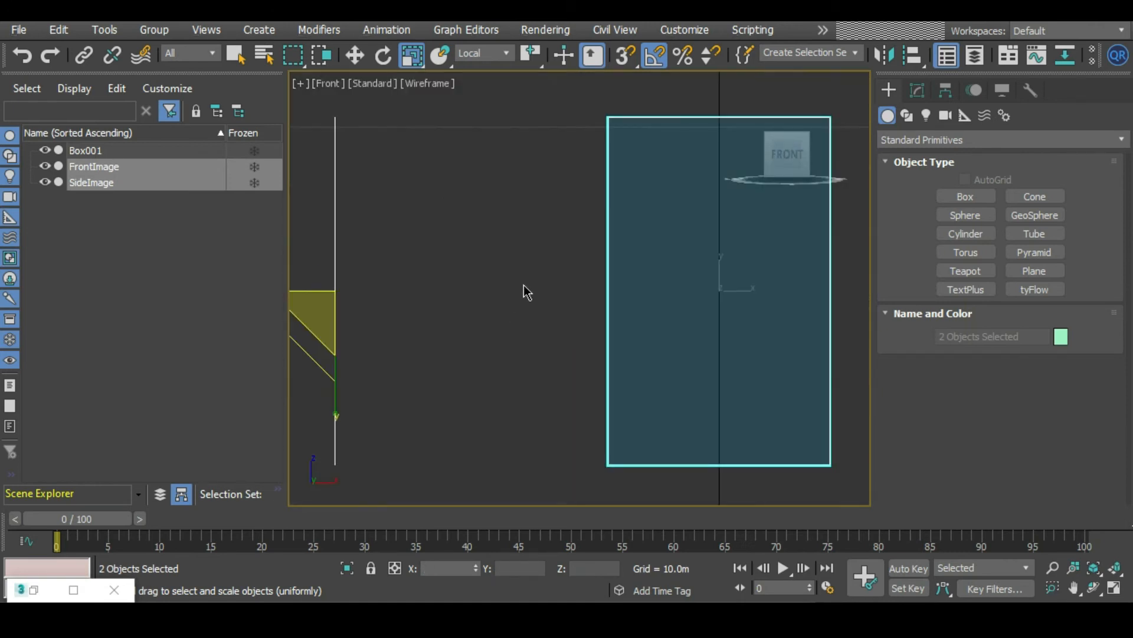
click(355, 56)
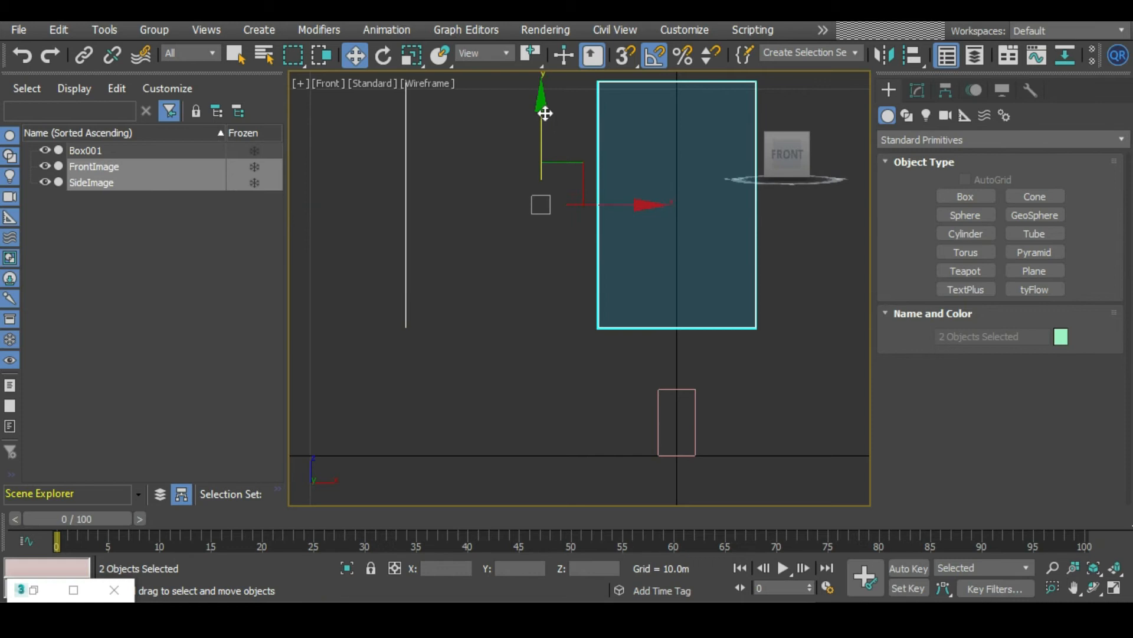
drag(542, 112, 537, 239)
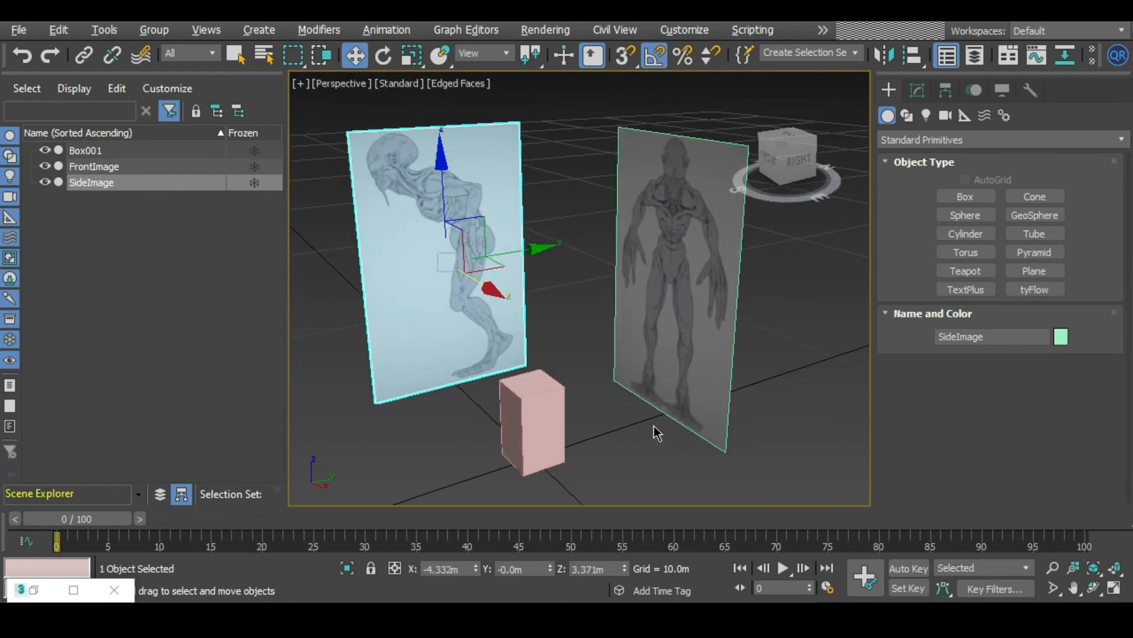
click(741, 426)
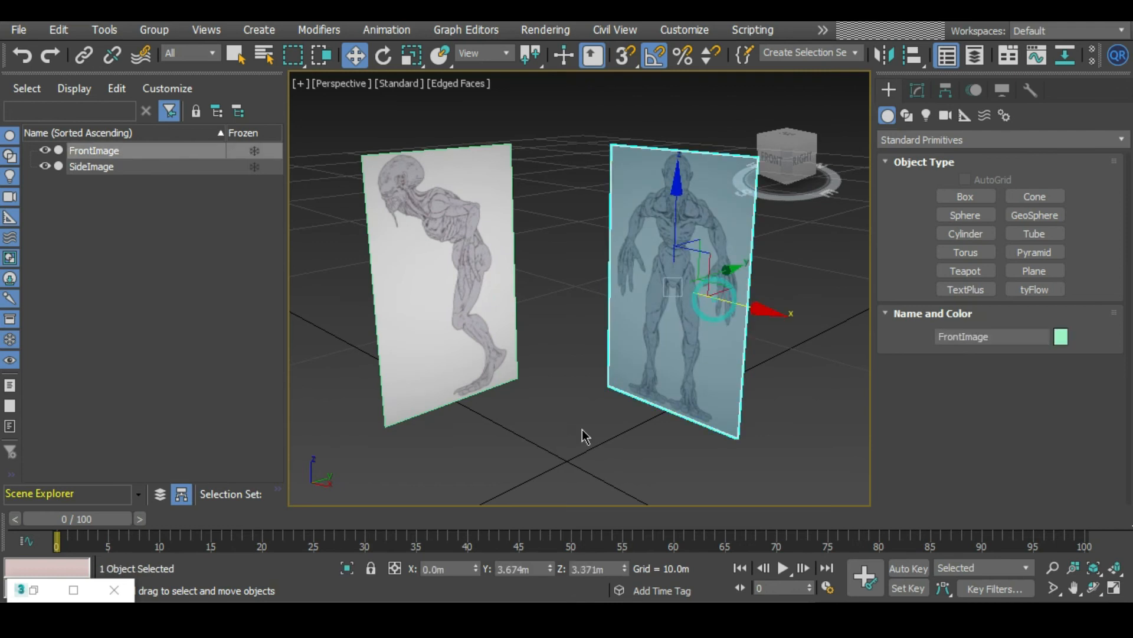
Create Cylinder001 over the front image with 8 sides, 3 height segments and an Edit Poly modifier
click(586, 436)
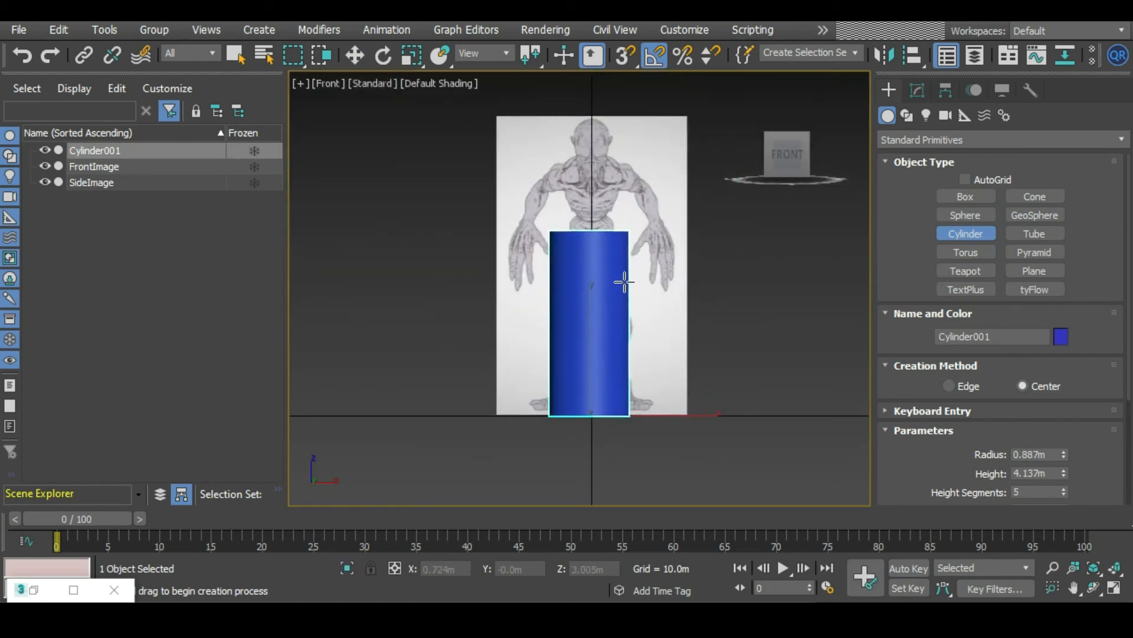
click(944, 91)
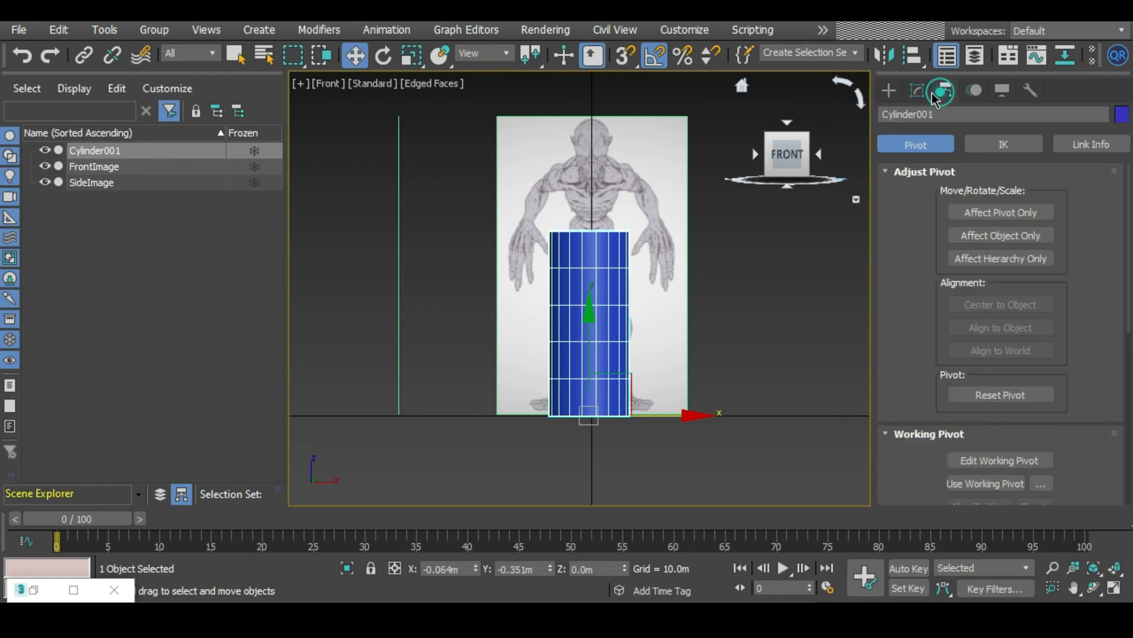
click(916, 91)
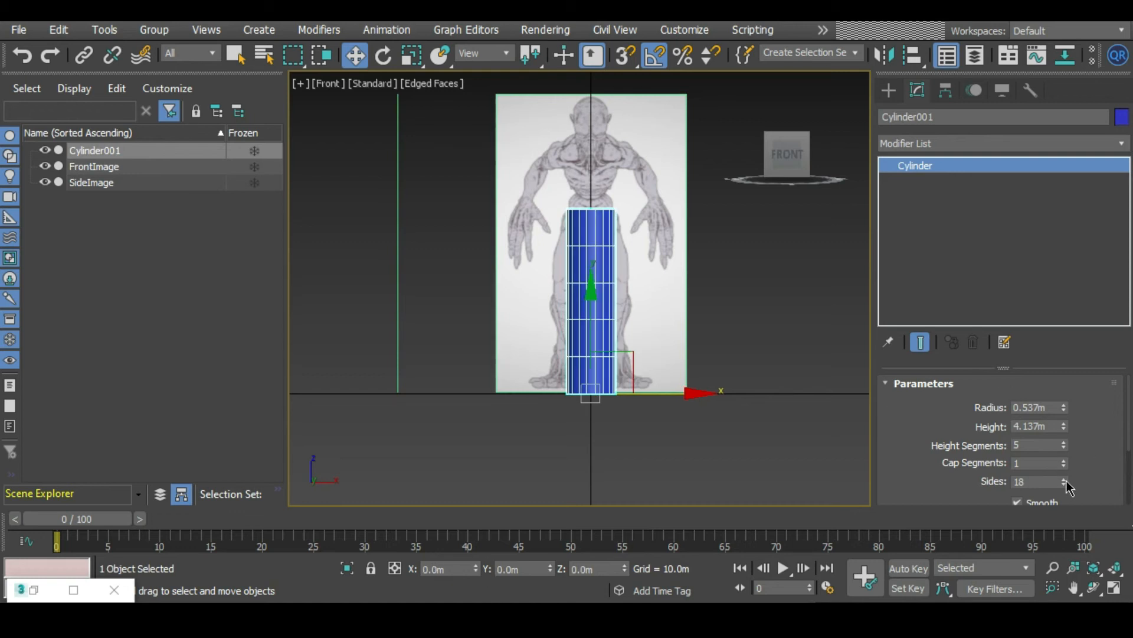
click(1064, 484)
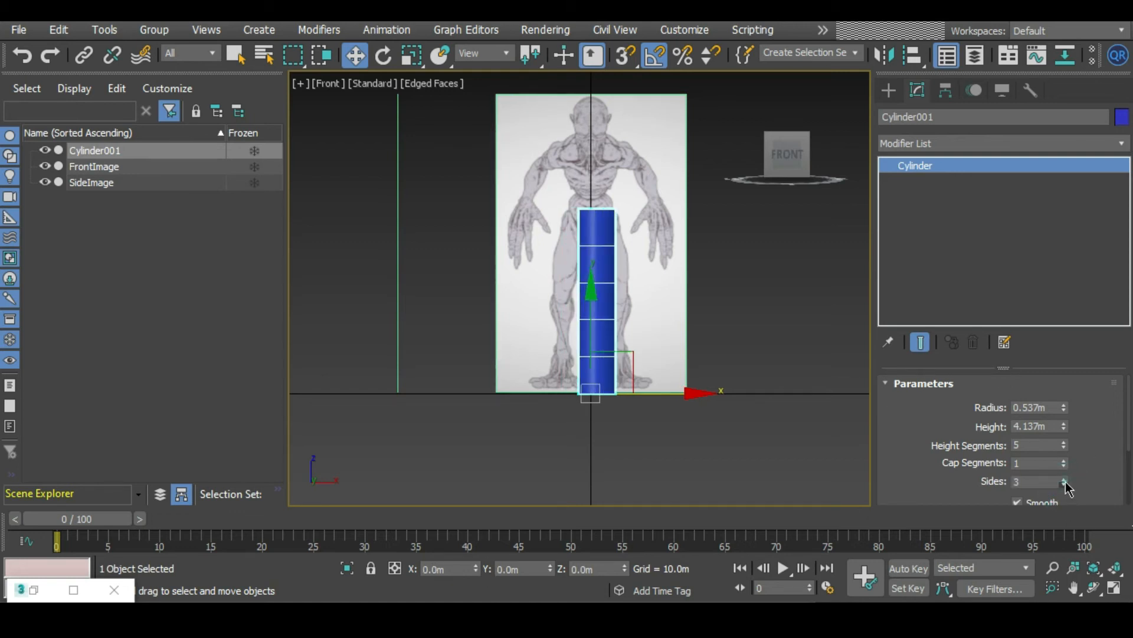
click(1064, 479)
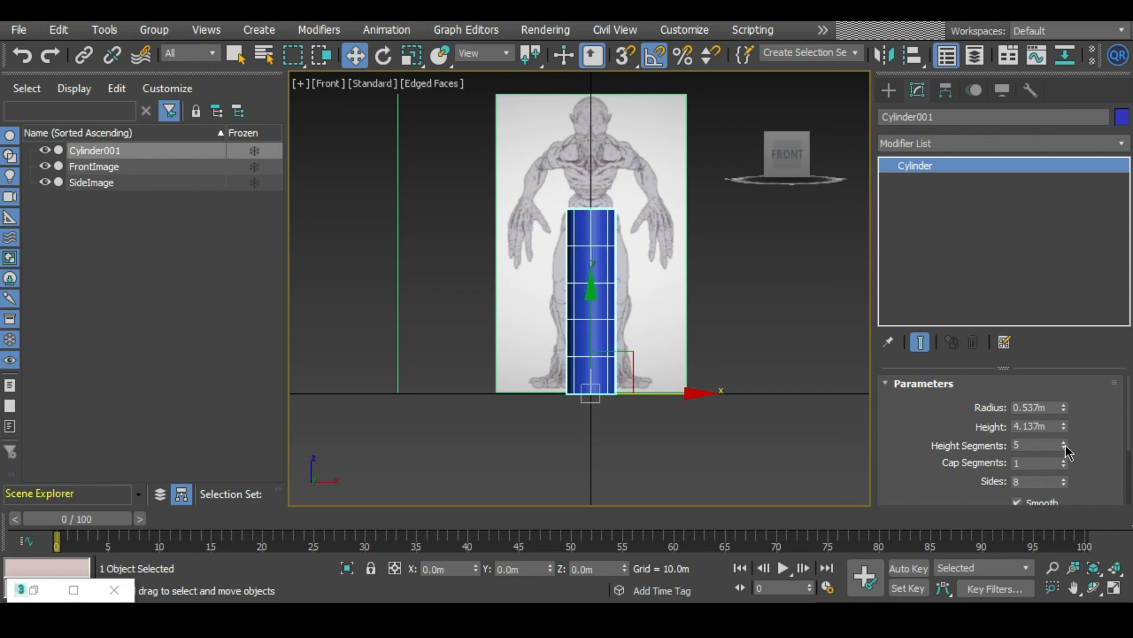
click(1063, 448)
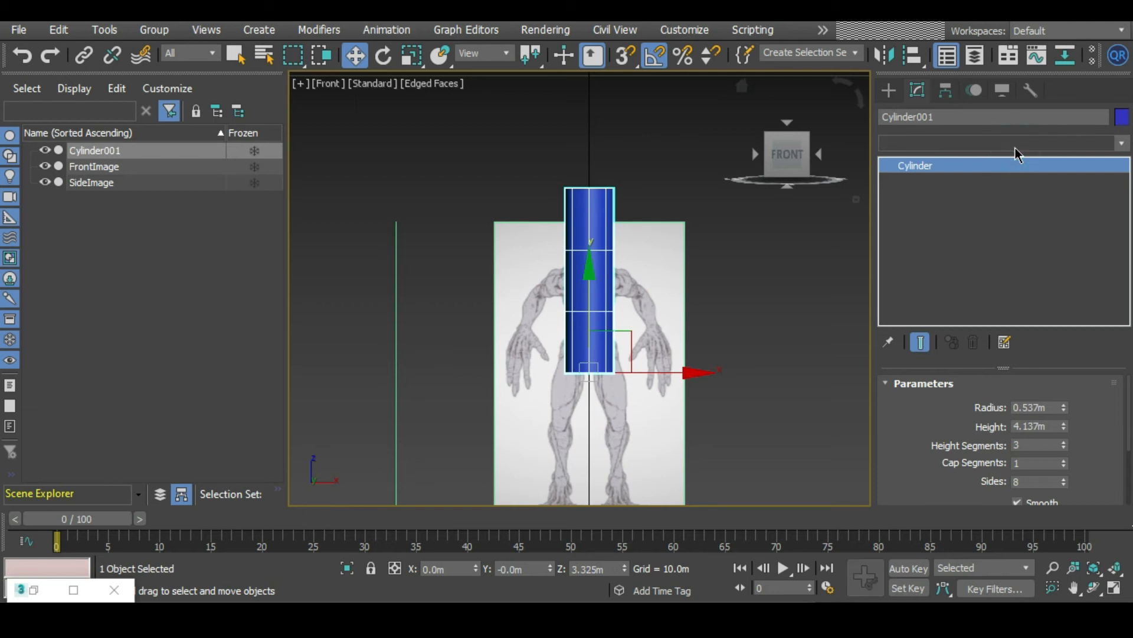
click(997, 143)
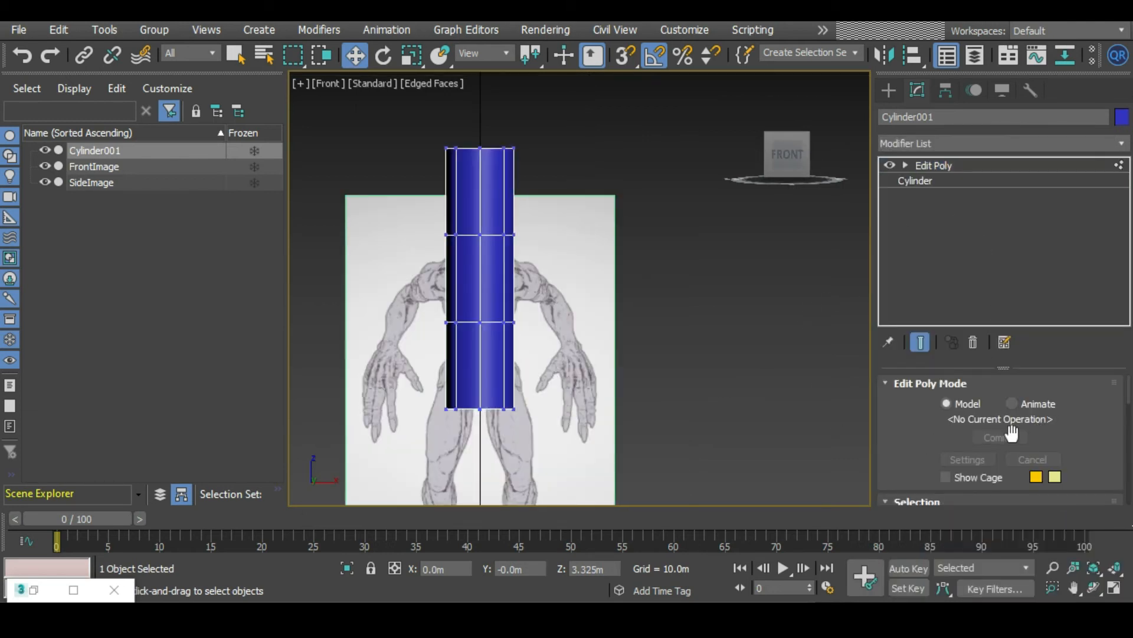
Pull the top vertex ring upward and shift the lower rings forward along the side silhouette
drag(480, 231, 481, 116)
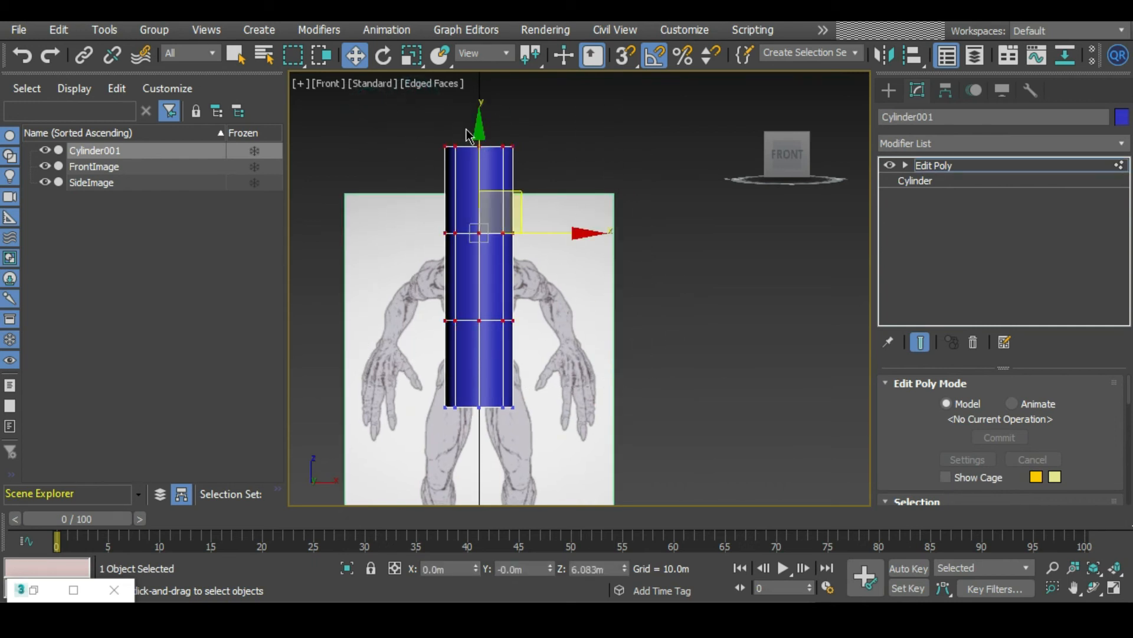
drag(480, 134, 479, 217)
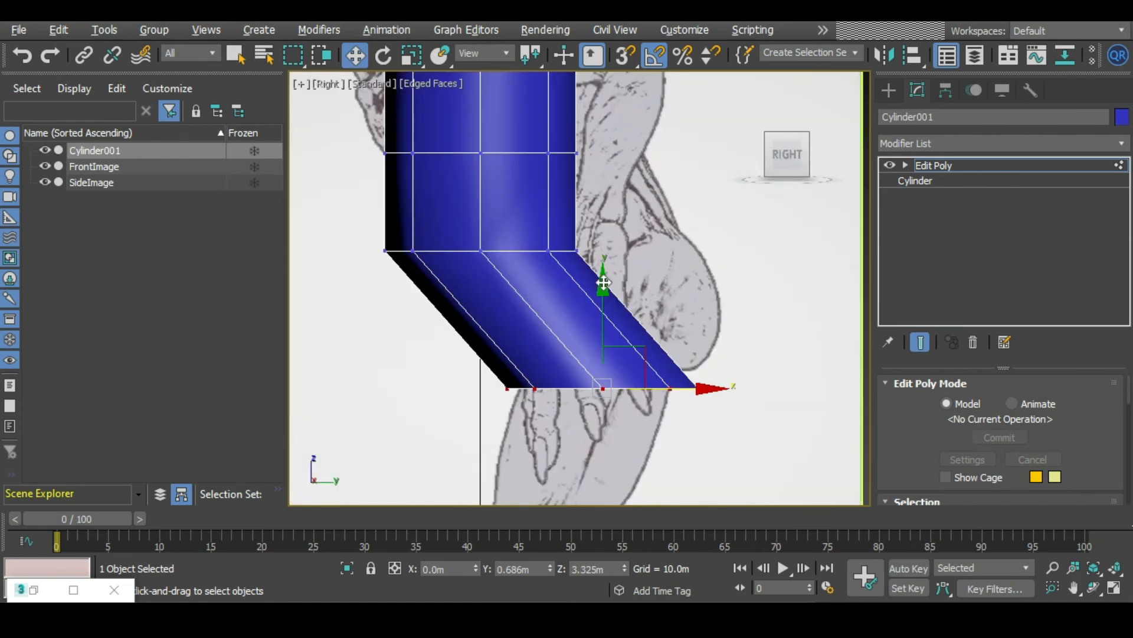
drag(603, 282, 596, 278)
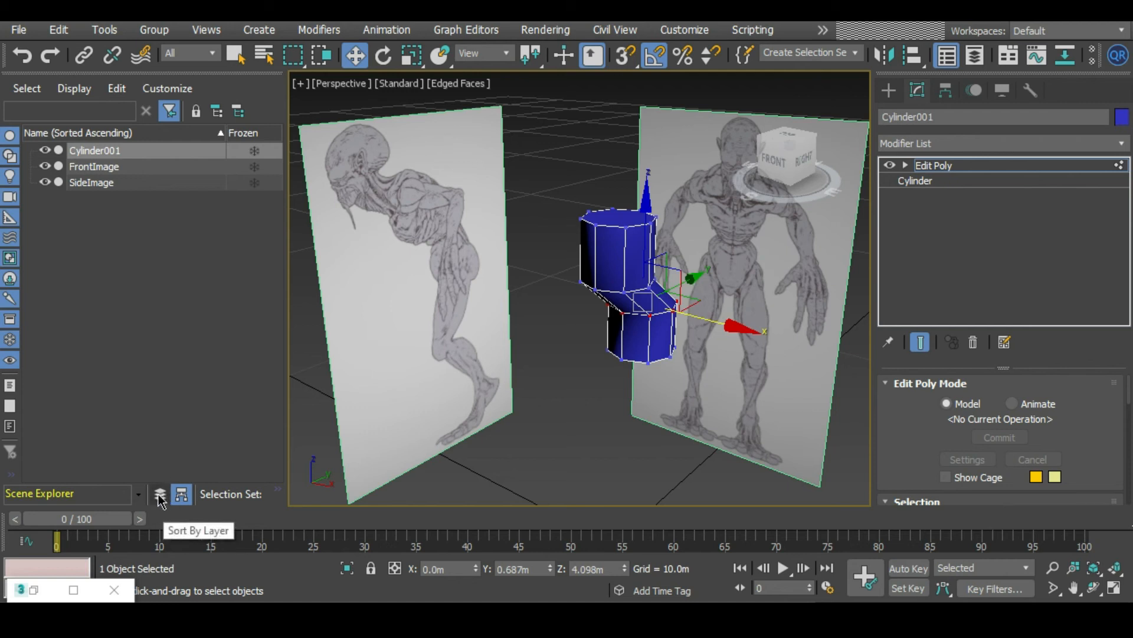
Sort the Scene Explorer by layer and select FrontImage in Layer001
click(159, 493)
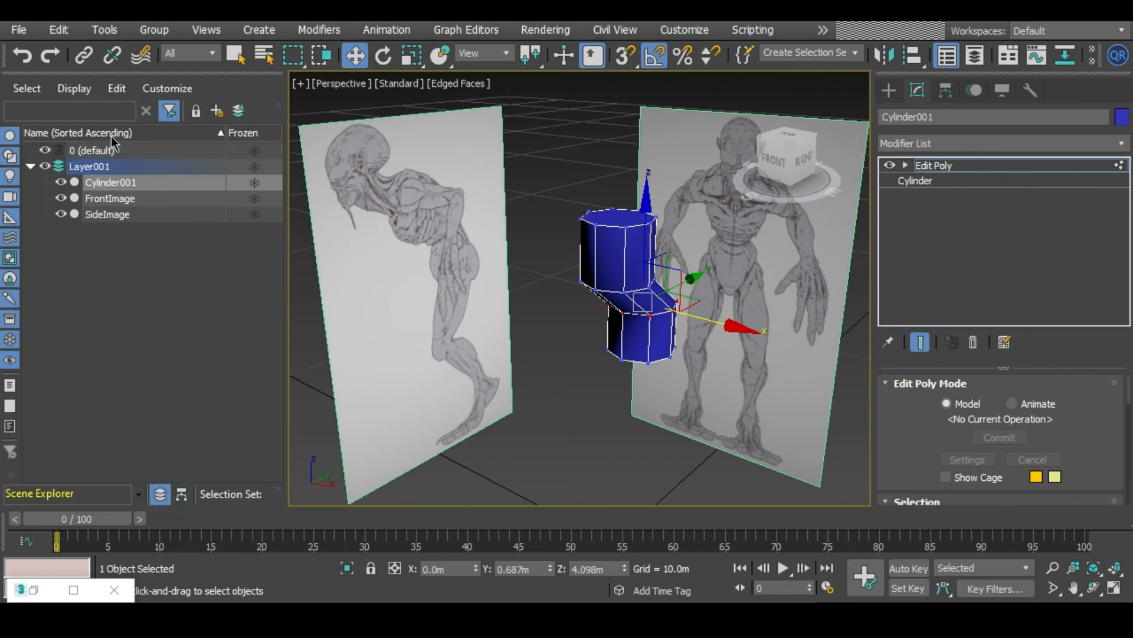
click(110, 198)
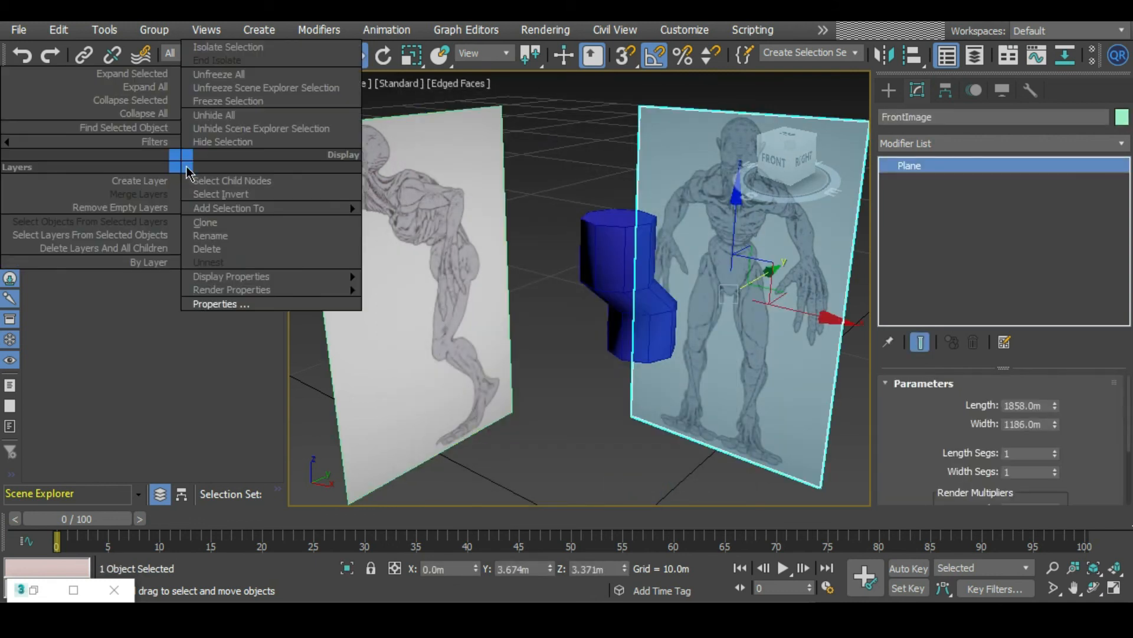
Set FrontImage and SideImage Display Properties to By Layer in Object Properties
click(221, 303)
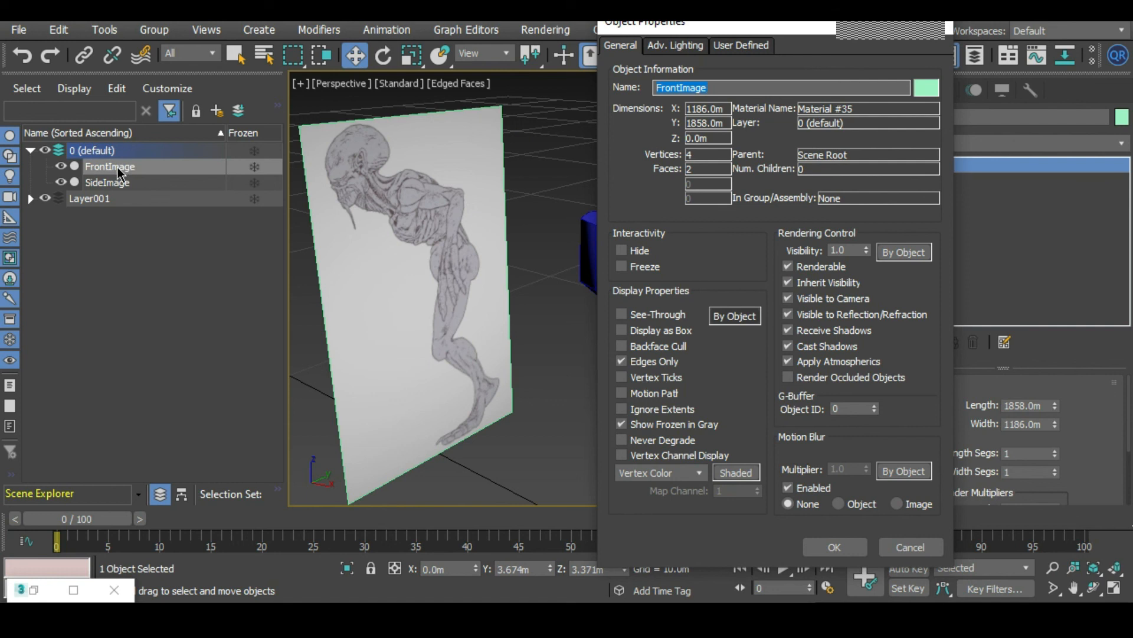
mouse_move(618, 299)
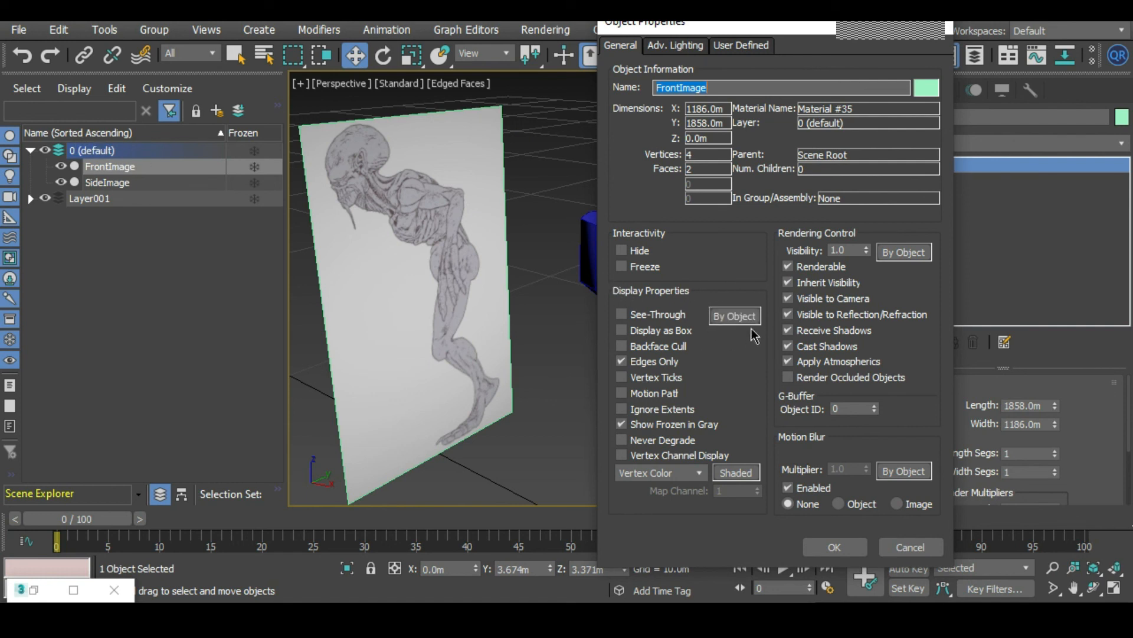
click(733, 316)
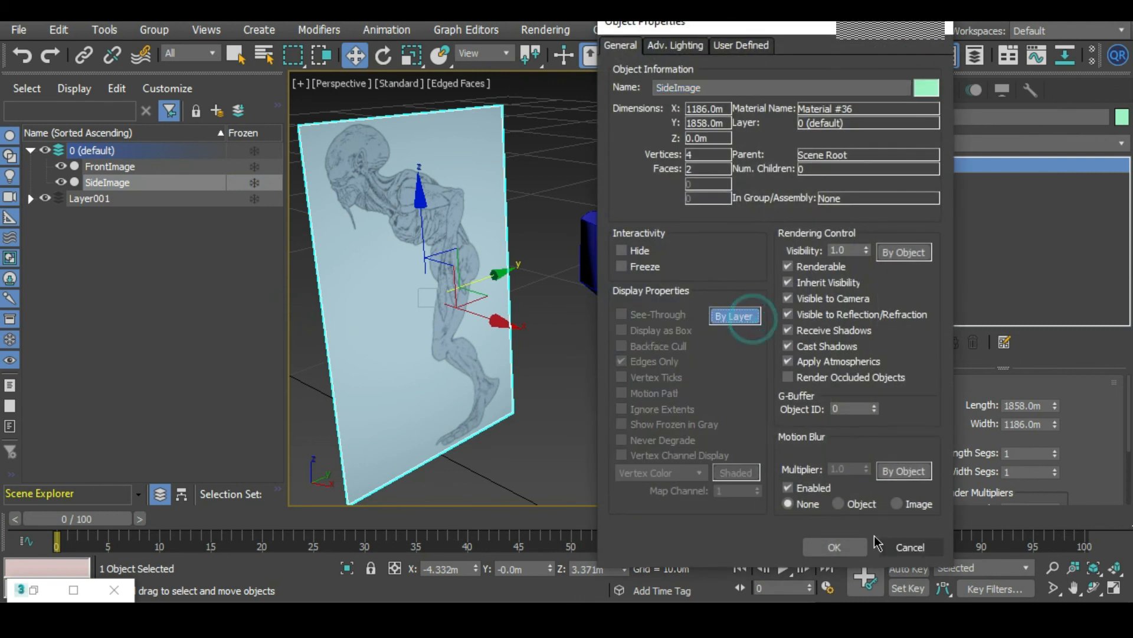
click(834, 547)
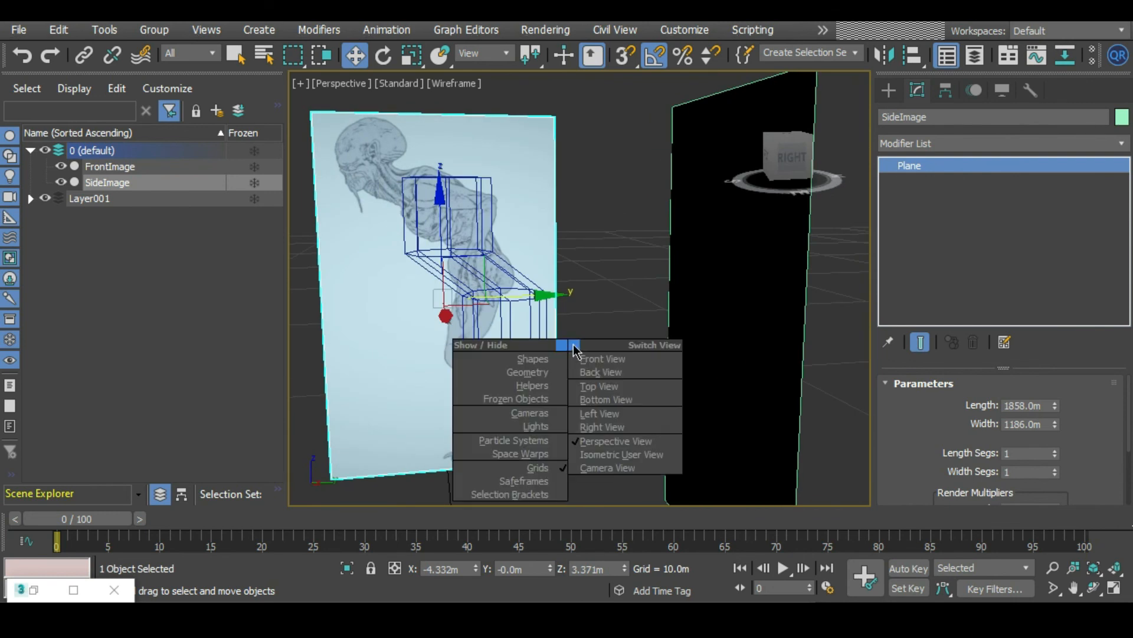
In Right view, freeze the planes and set the default layer's display to Shaded
click(602, 427)
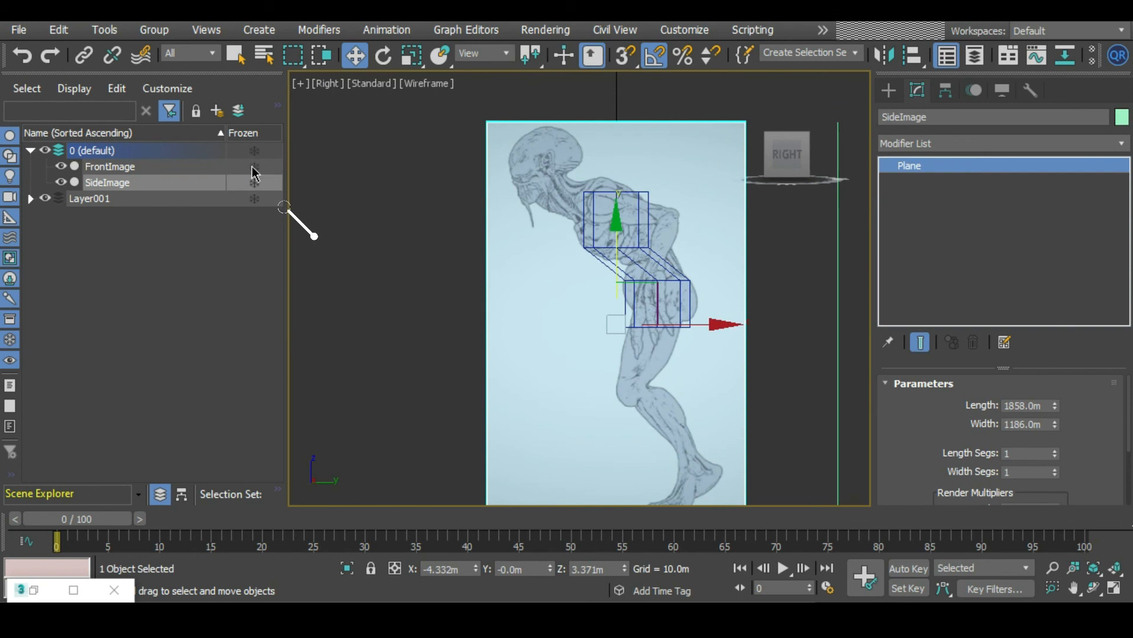
click(107, 182)
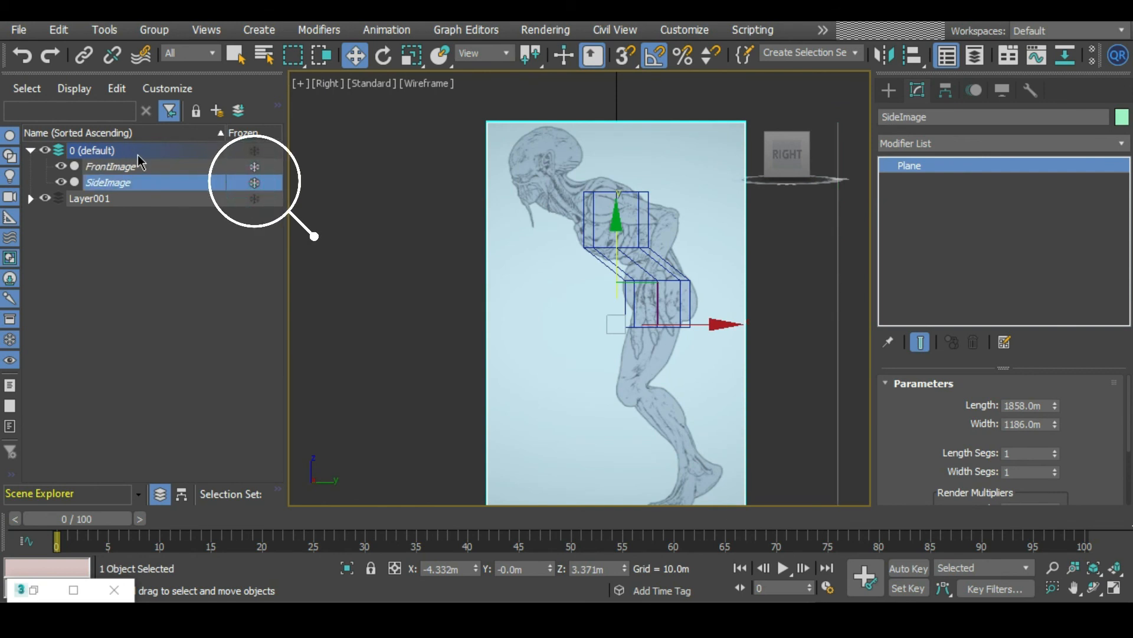
double_click(92, 150)
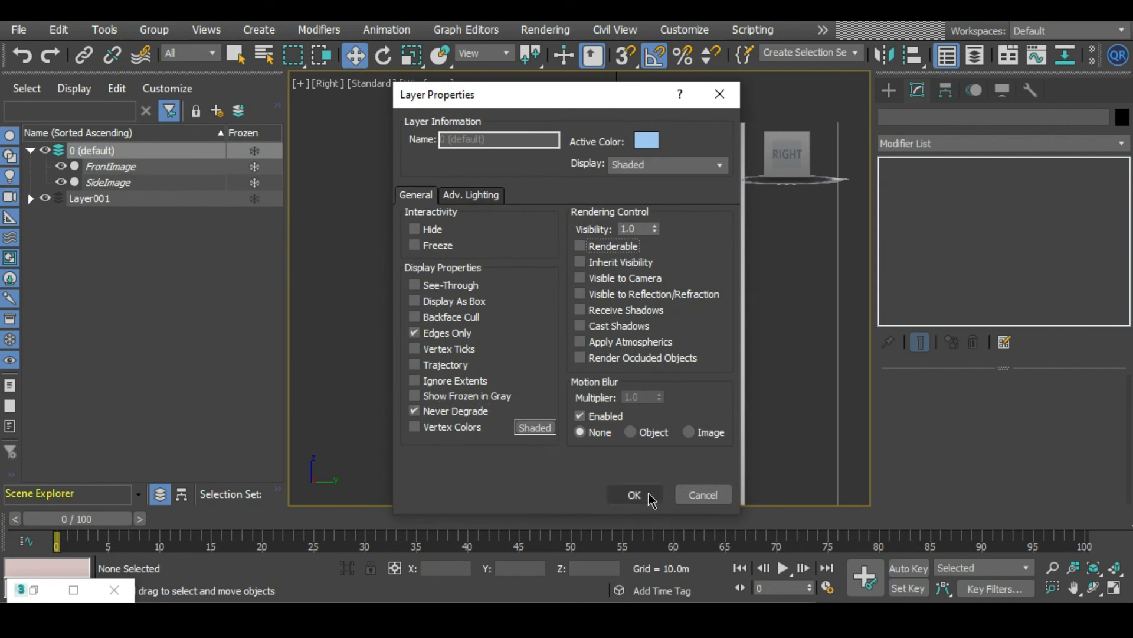
click(633, 495)
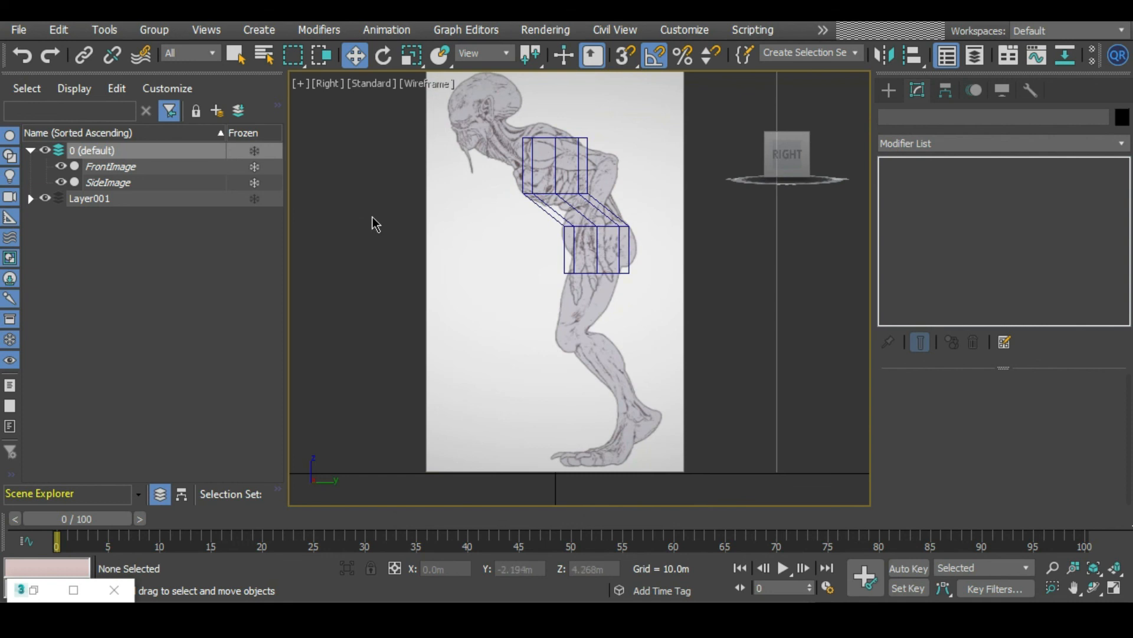